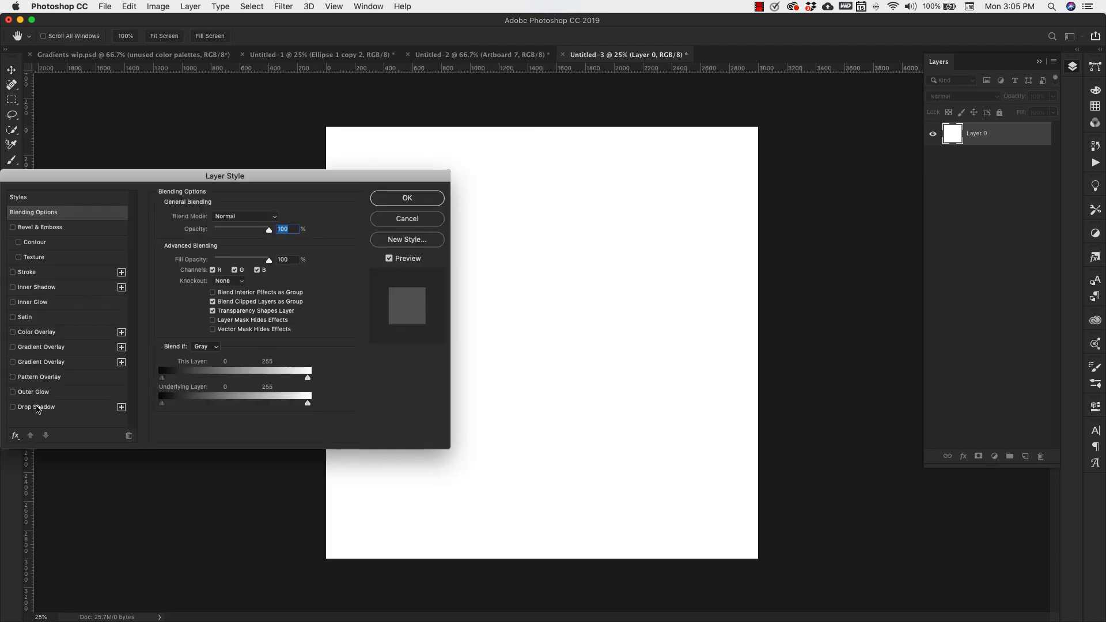
# Step: Apply a silver foil Pattern Overlay at 100% scale to Layer 0
pyautogui.click(40, 377)
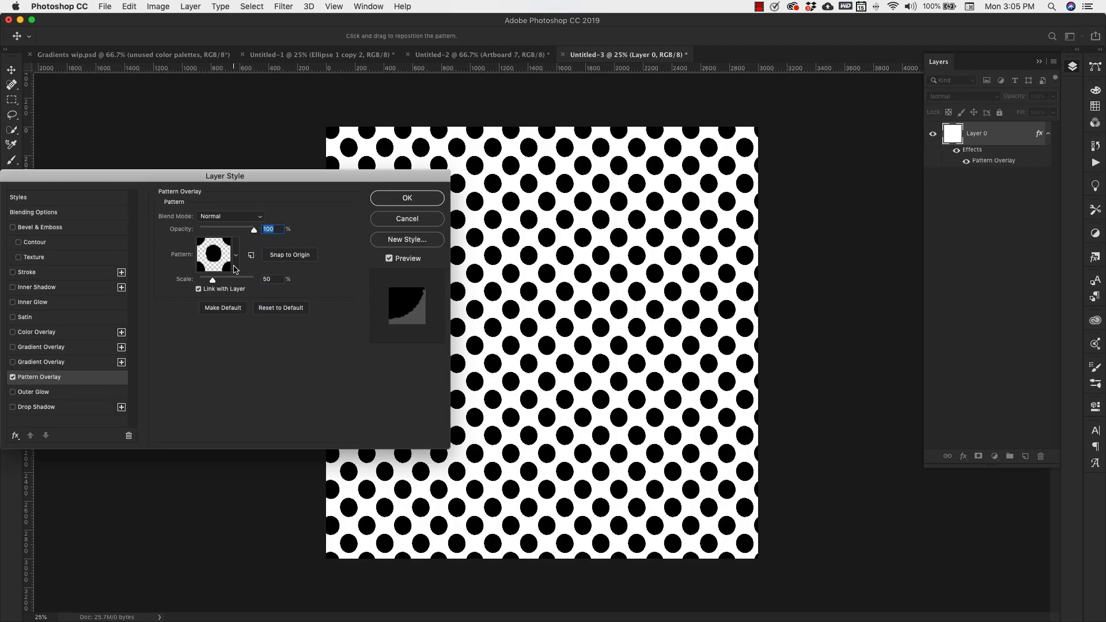
pyautogui.click(236, 255)
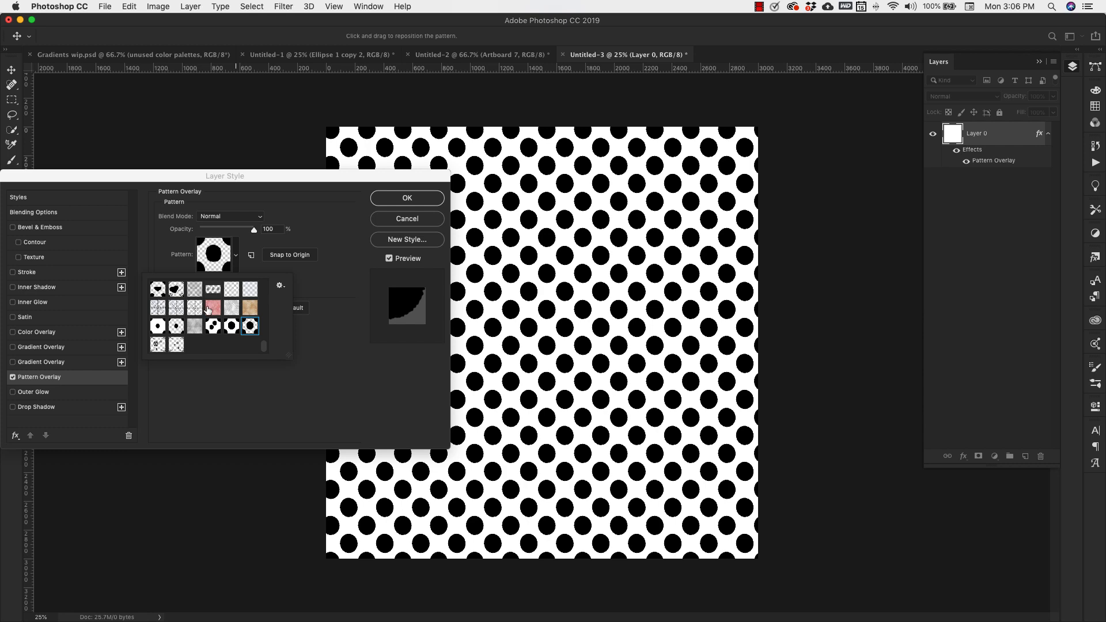
pyautogui.click(194, 325)
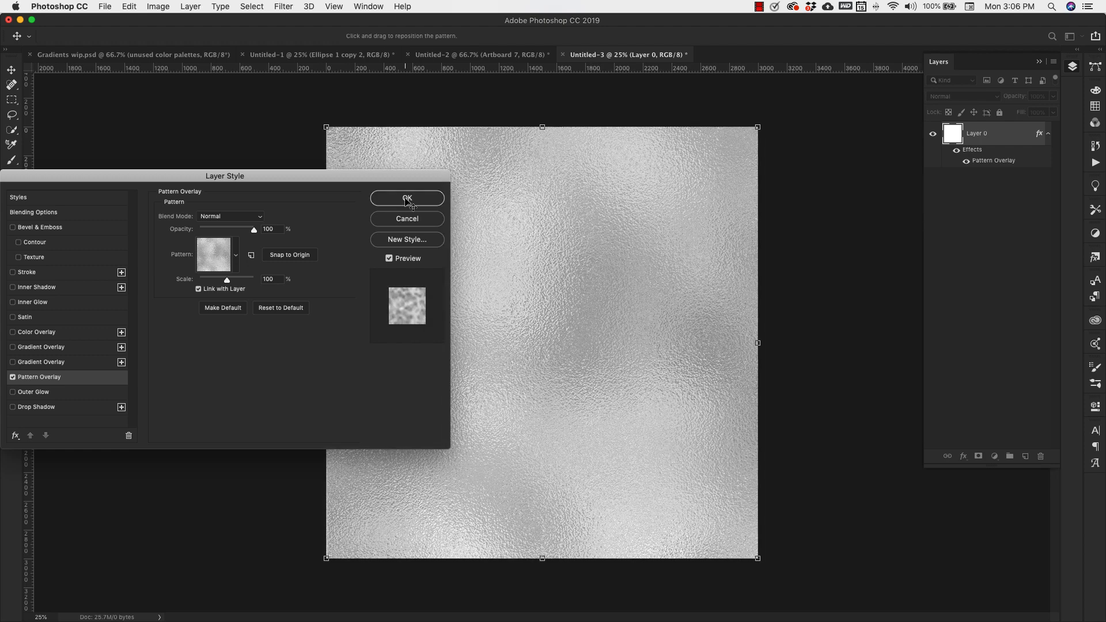
pyautogui.click(406, 198)
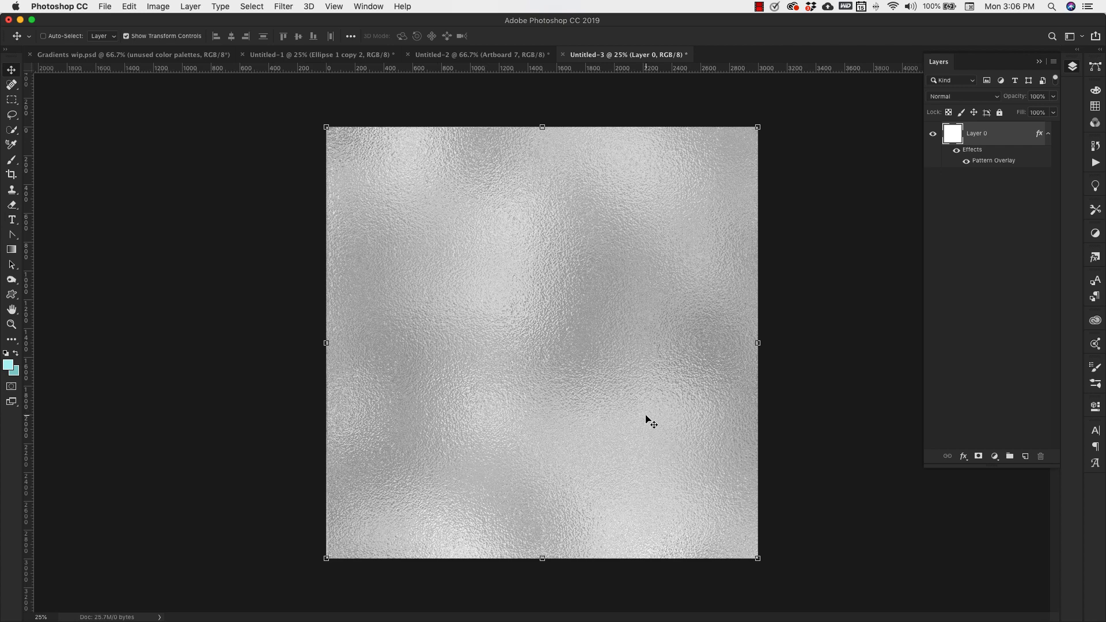
pyautogui.moveTo(399, 411)
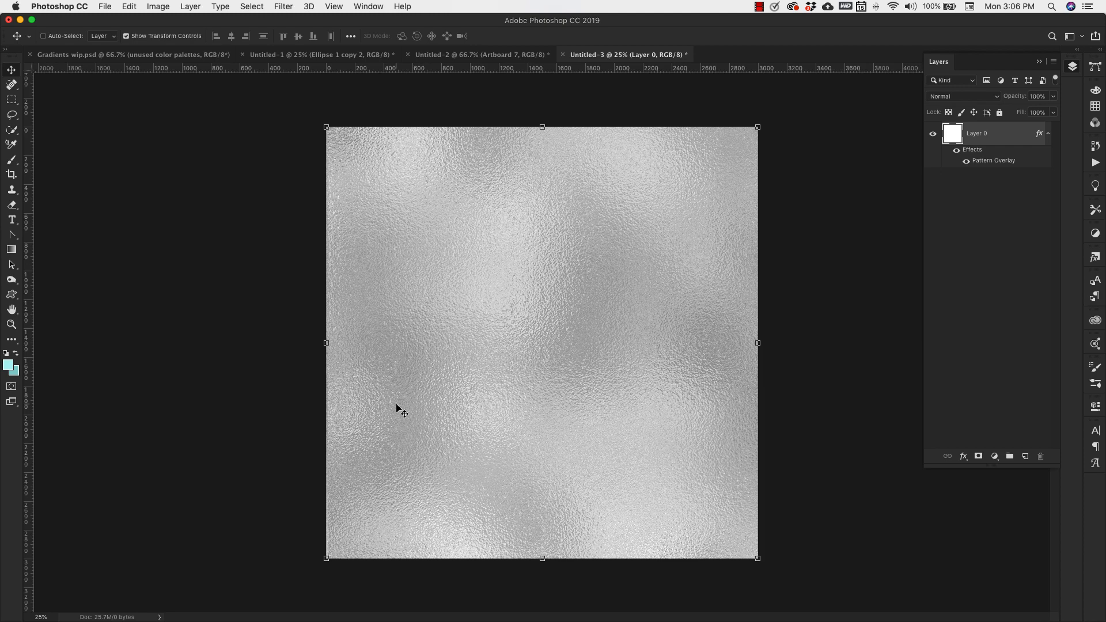
pyautogui.moveTo(421, 160)
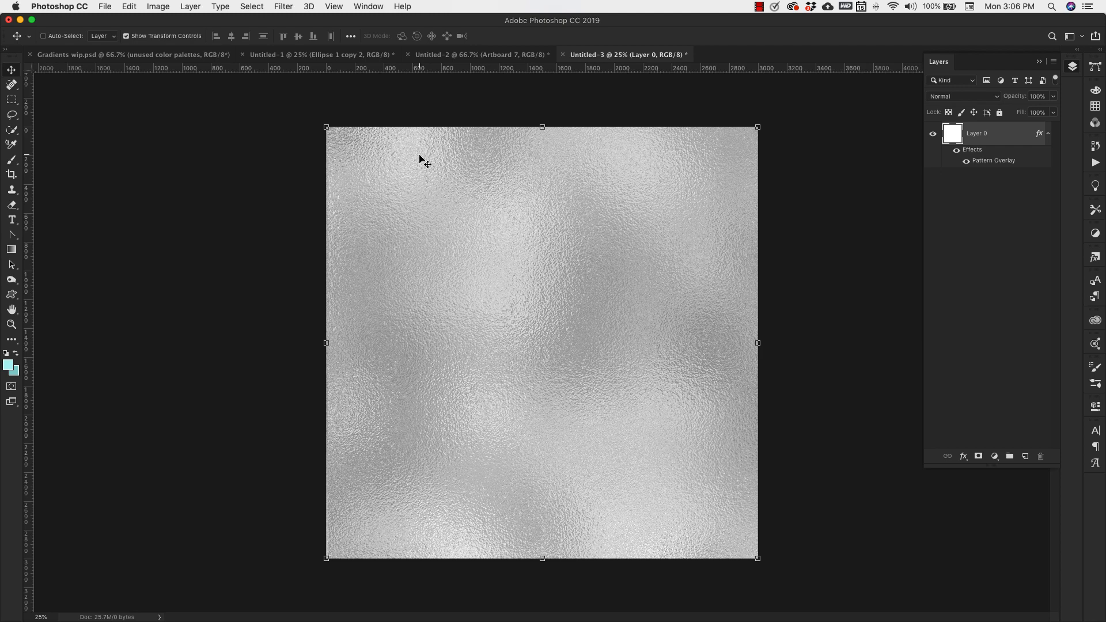
pyautogui.moveTo(816, 252)
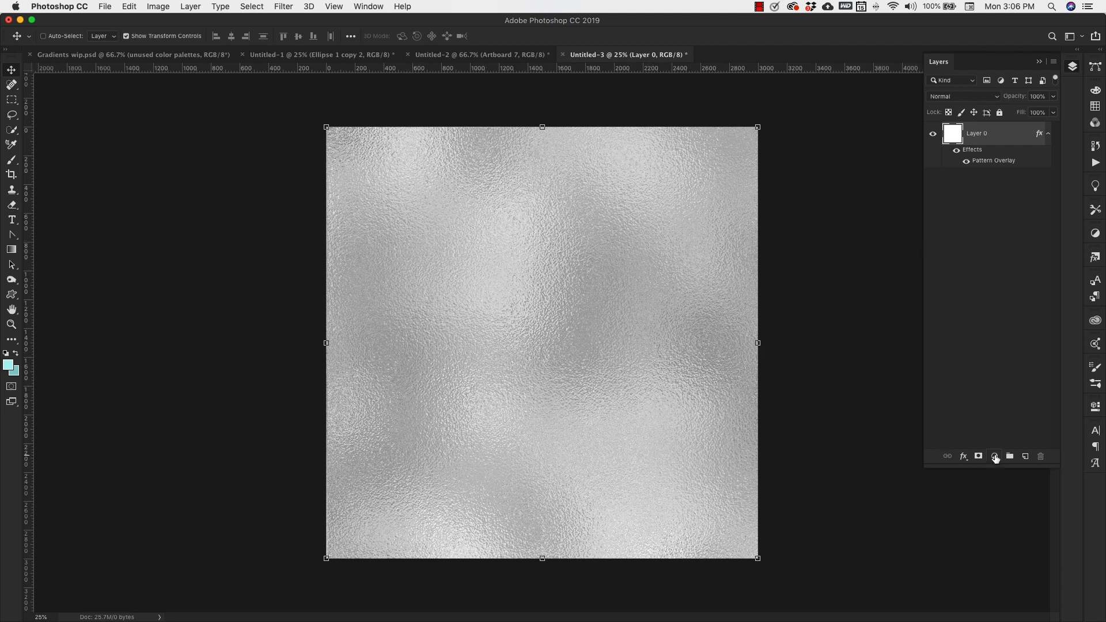
pyautogui.moveTo(995, 456)
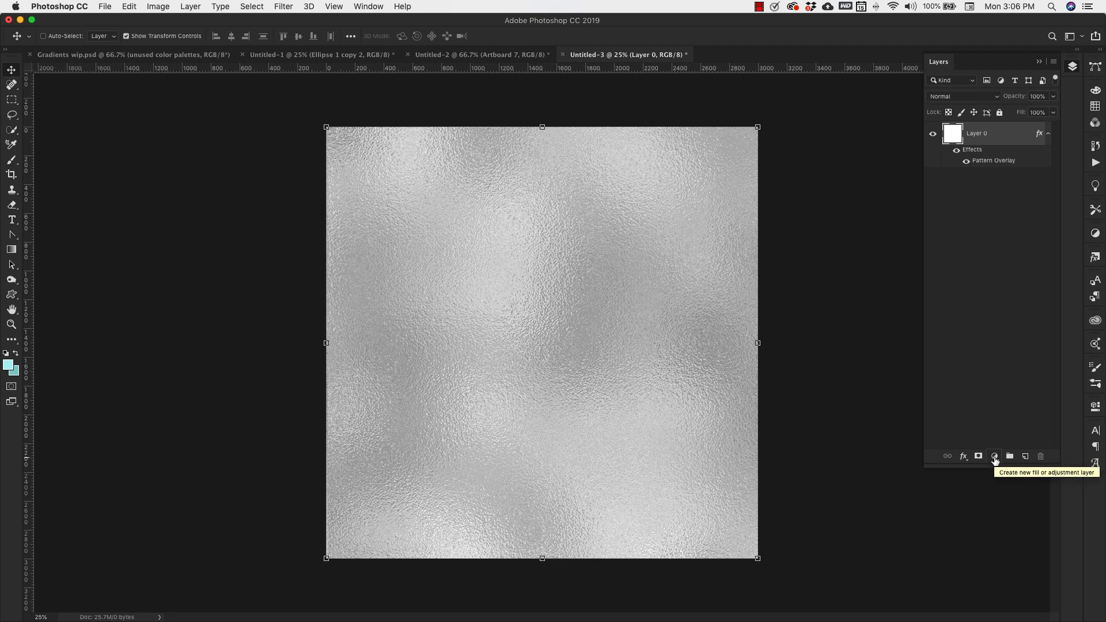
# Step: Add a black snowflake Pattern Fill layer scaled to 125%
pyautogui.click(994, 455)
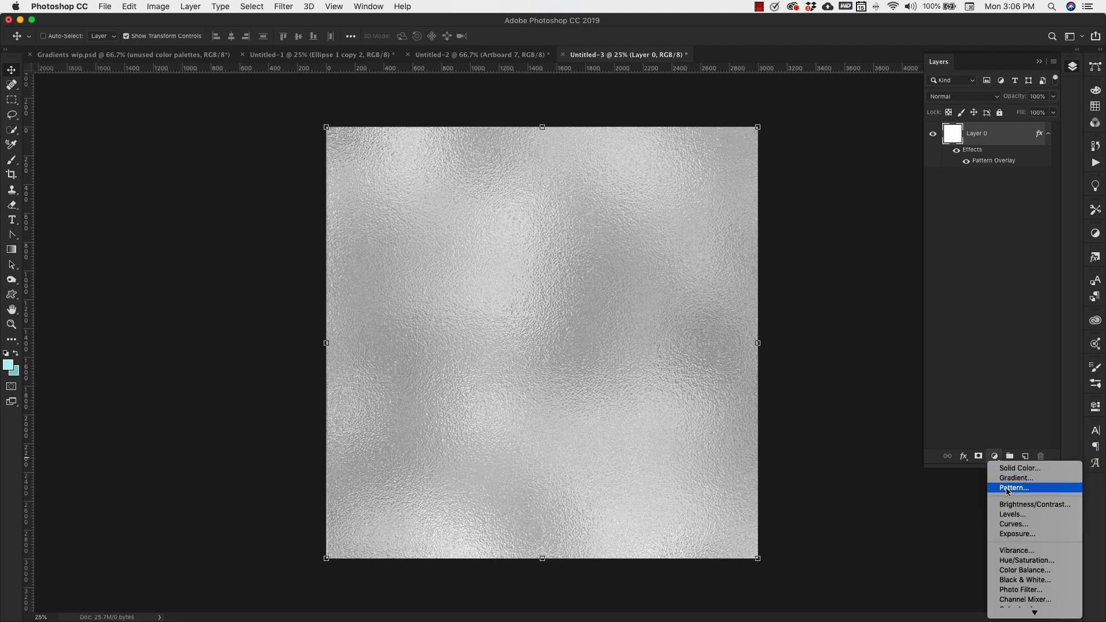
pyautogui.click(1013, 488)
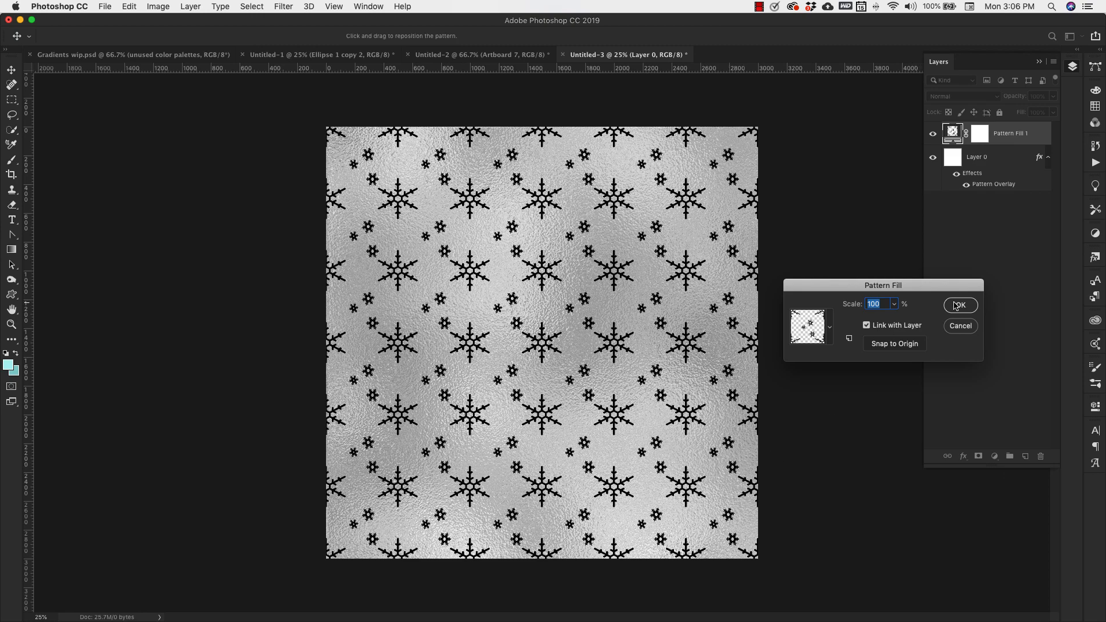
pyautogui.moveTo(877, 316)
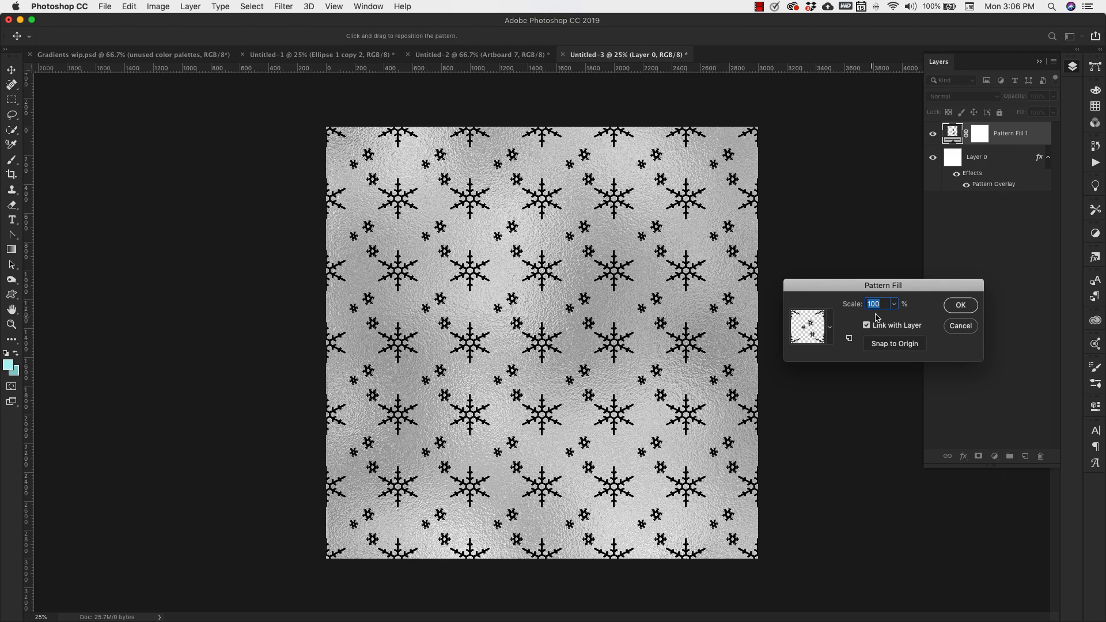
pyautogui.write('125')
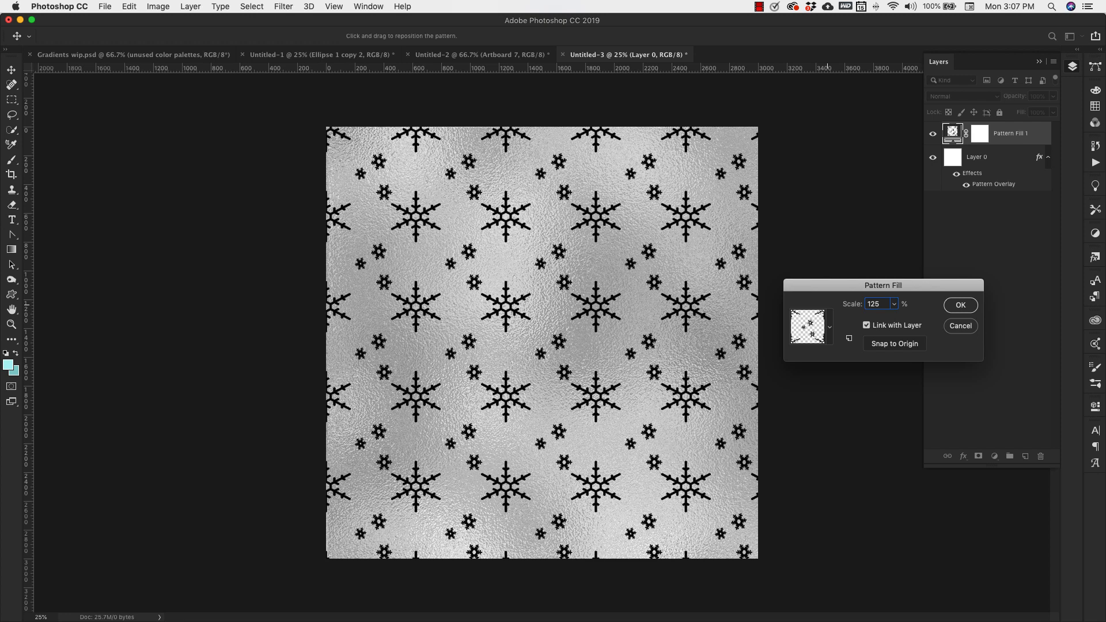
pyautogui.click(961, 305)
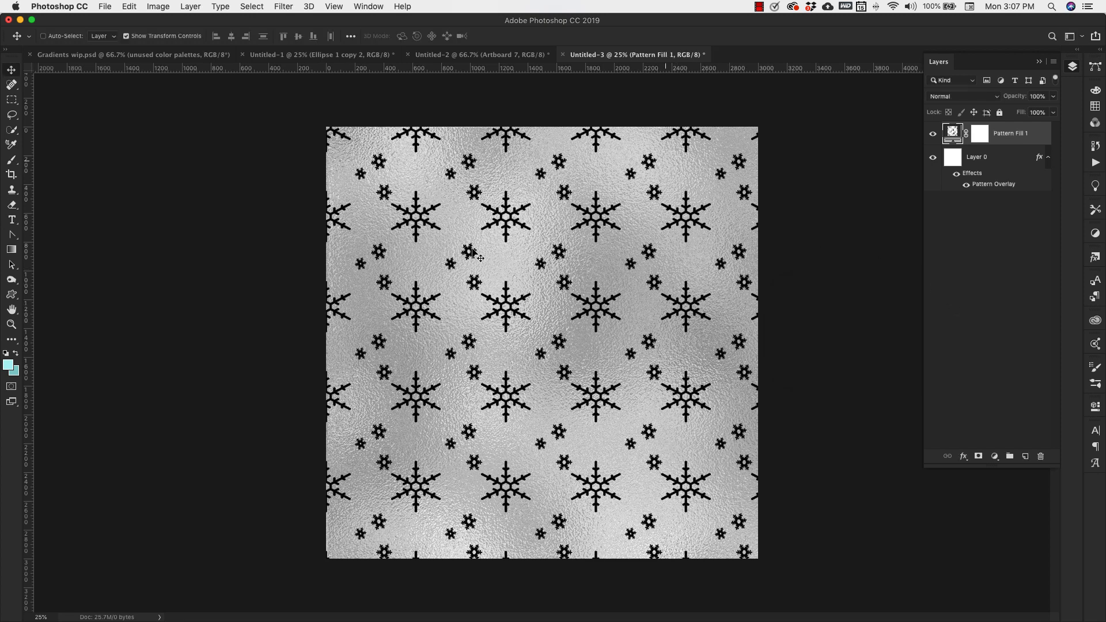
pyautogui.moveTo(633, 246)
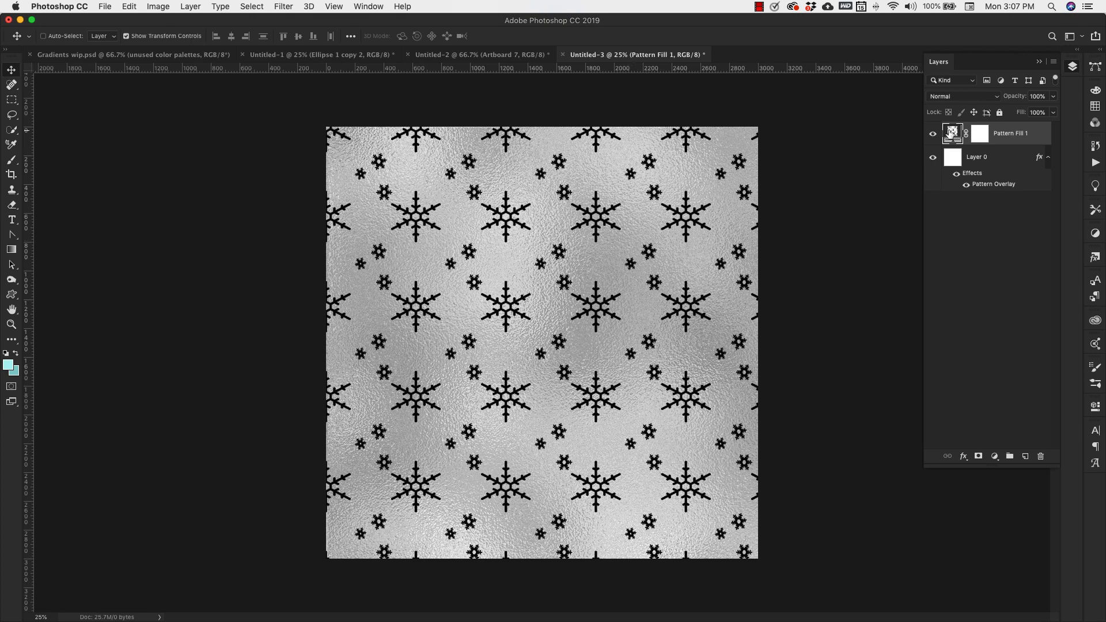
pyautogui.moveTo(636, 266)
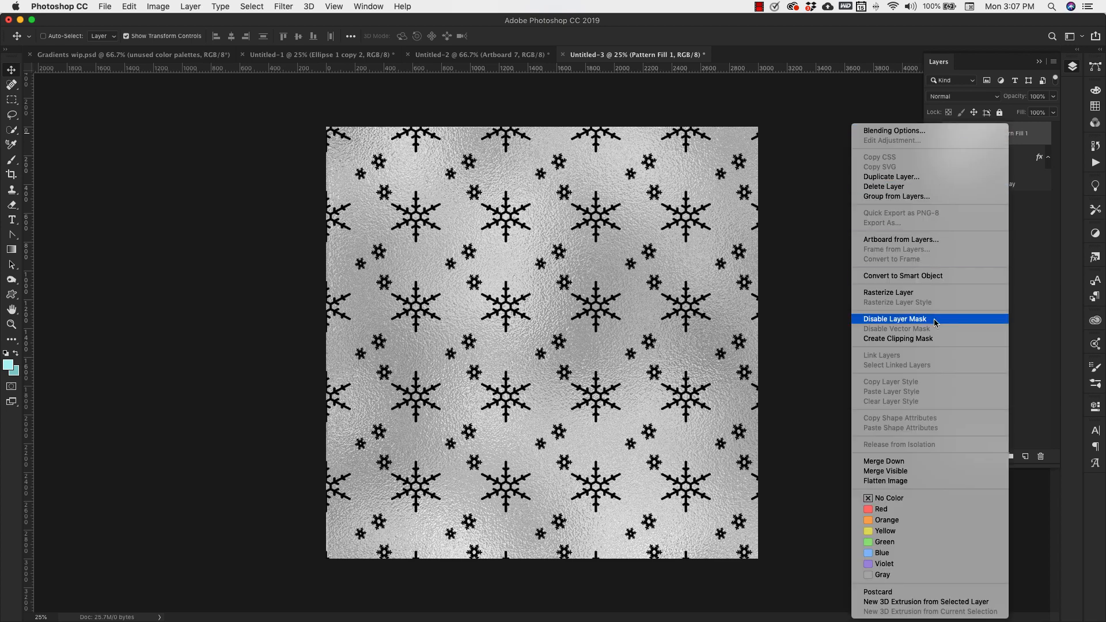
# Step: Rasterize Pattern Fill 1 and bring up its Blending Options
pyautogui.click(895, 318)
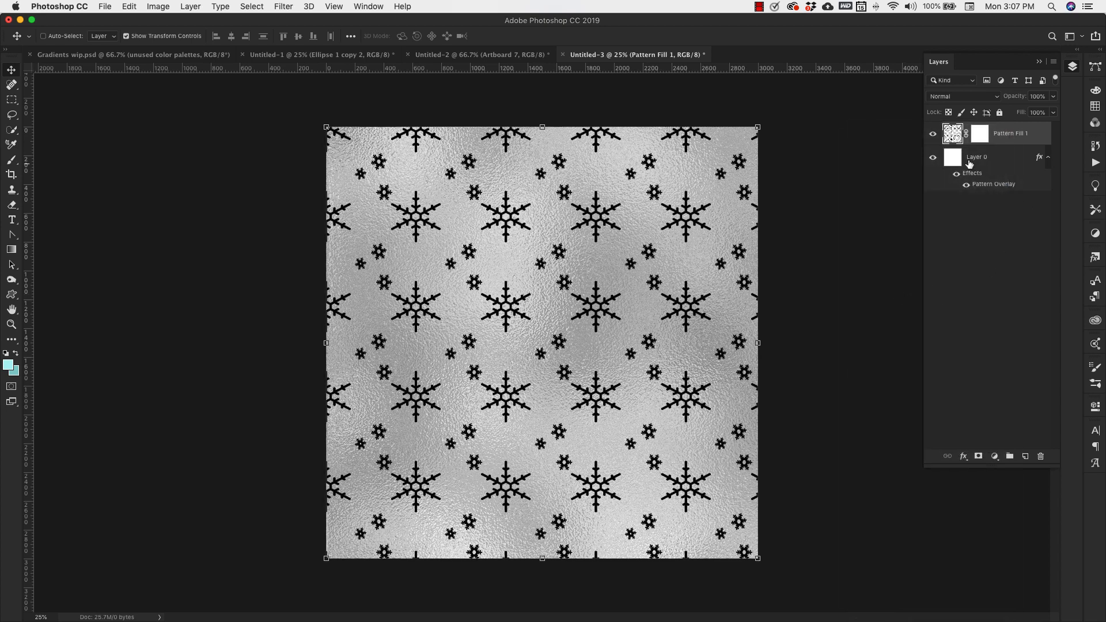
pyautogui.moveTo(933, 133)
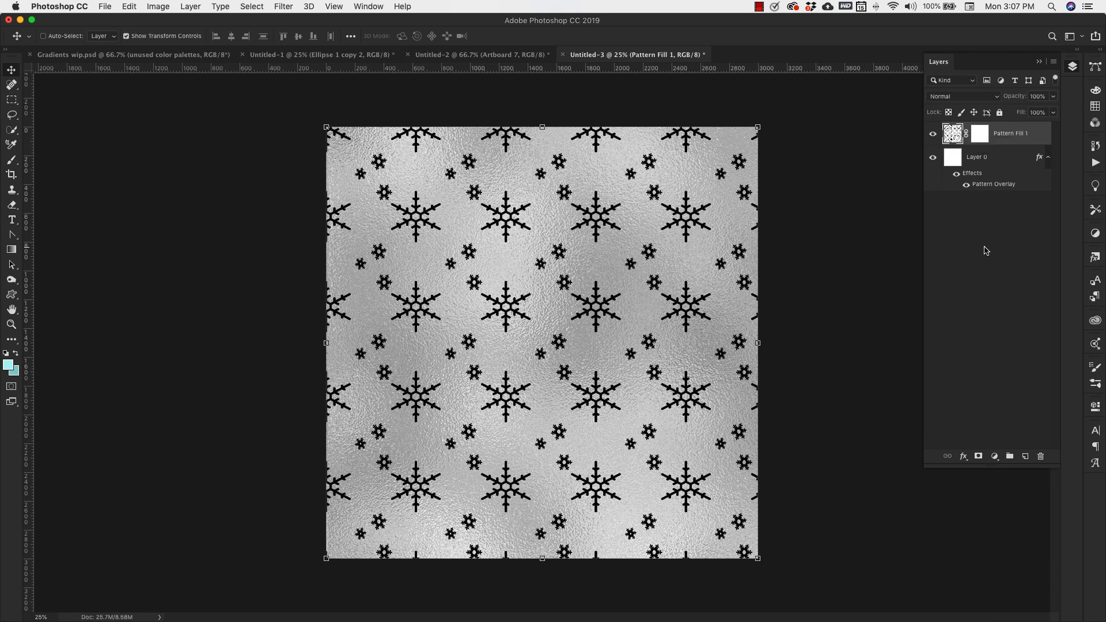
pyautogui.moveTo(629, 253)
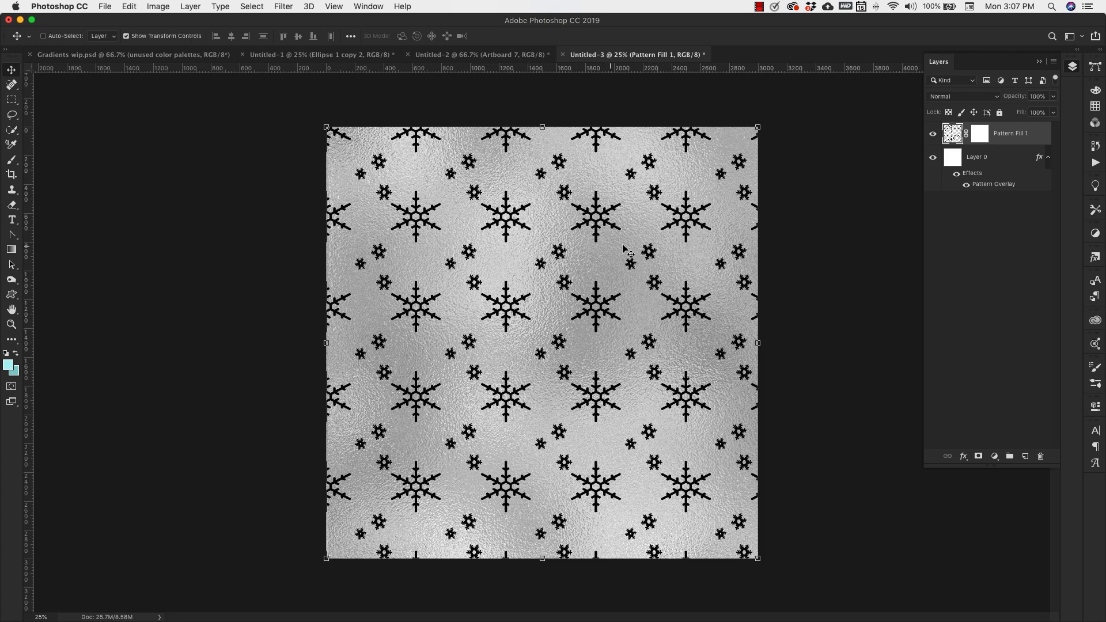
pyautogui.rightClick(980, 133)
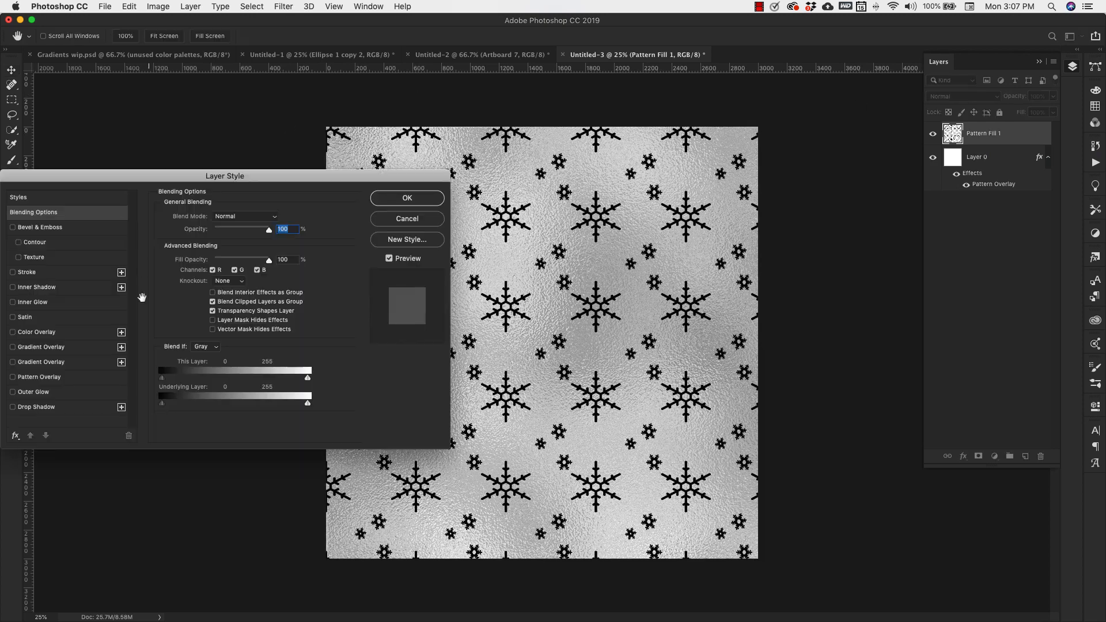
# Step: Give the snowflake layer a silver foil Pattern Overlay
pyautogui.click(13, 377)
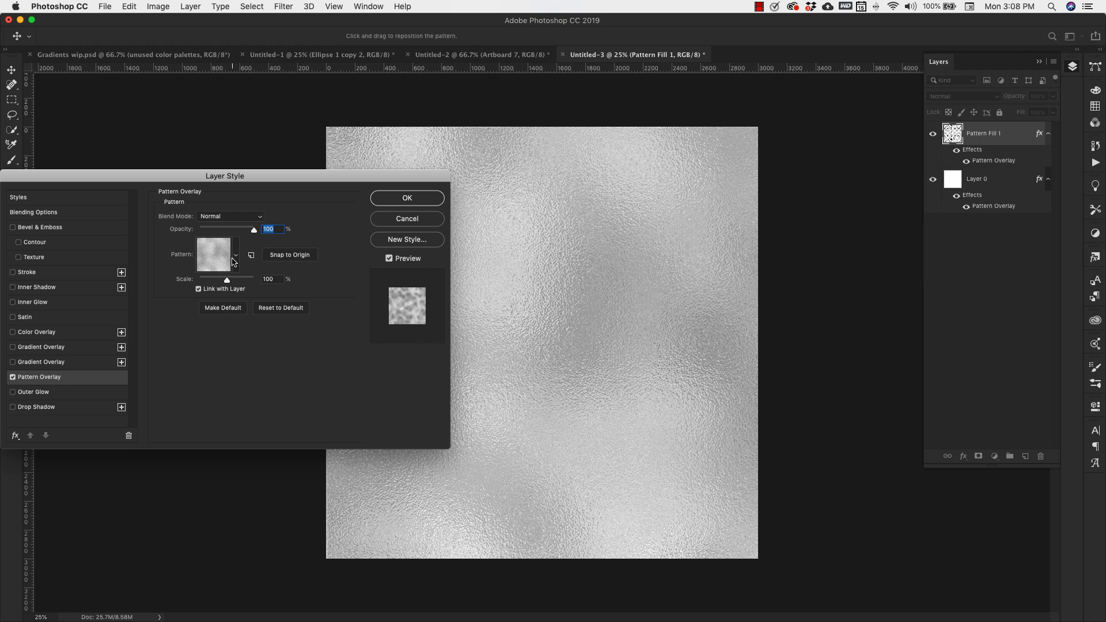
pyautogui.click(213, 307)
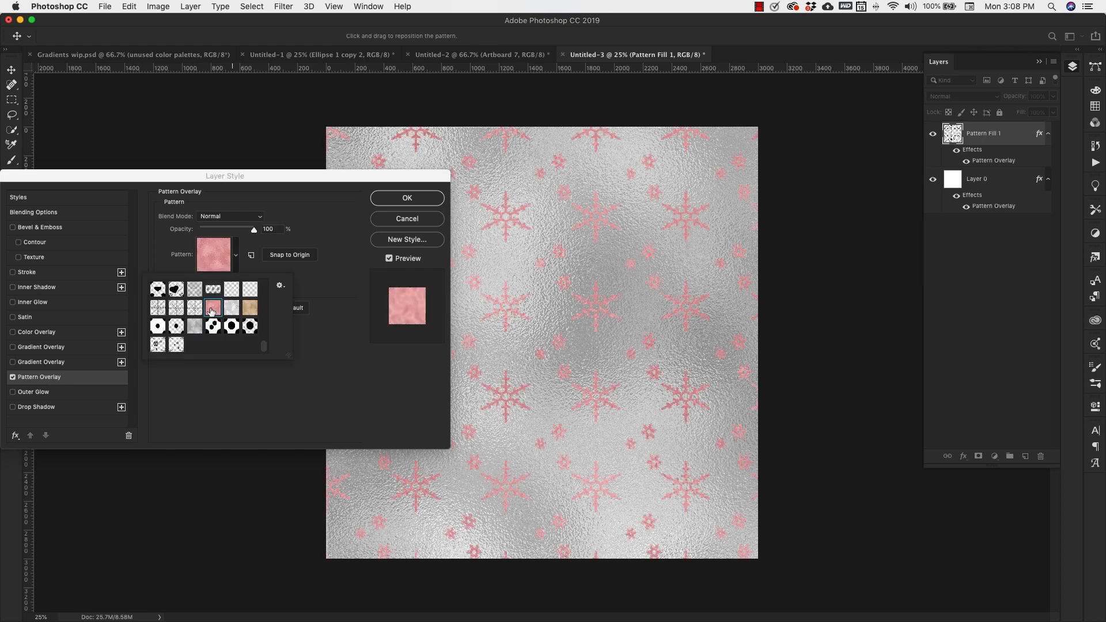
pyautogui.click(195, 326)
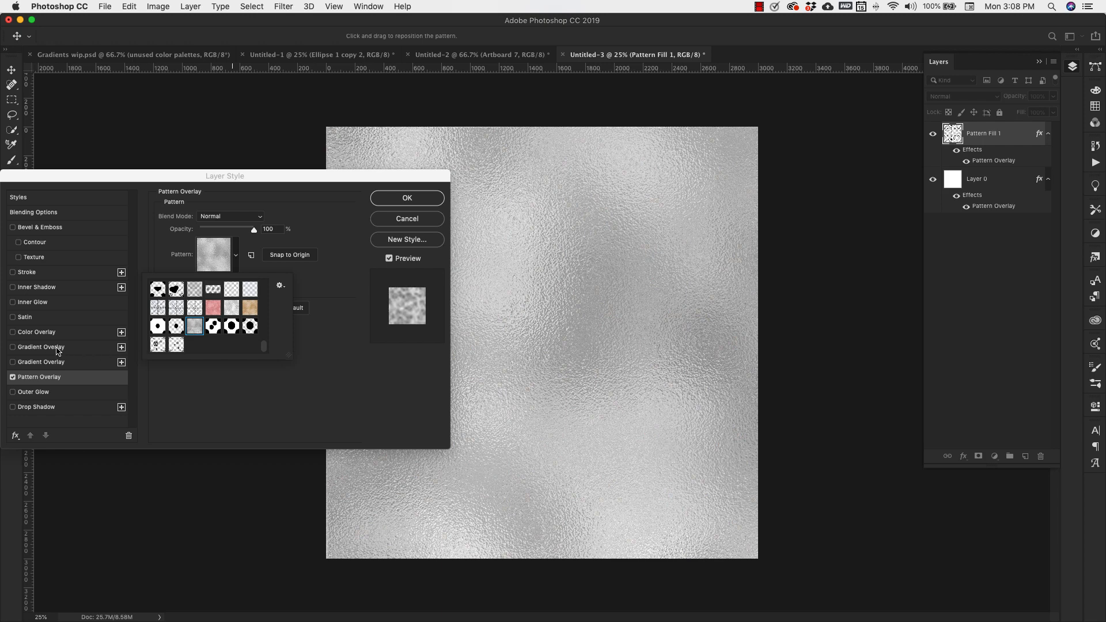
# Step: Add a Color Overlay in Color blend mode and pick its colour
pyautogui.click(13, 332)
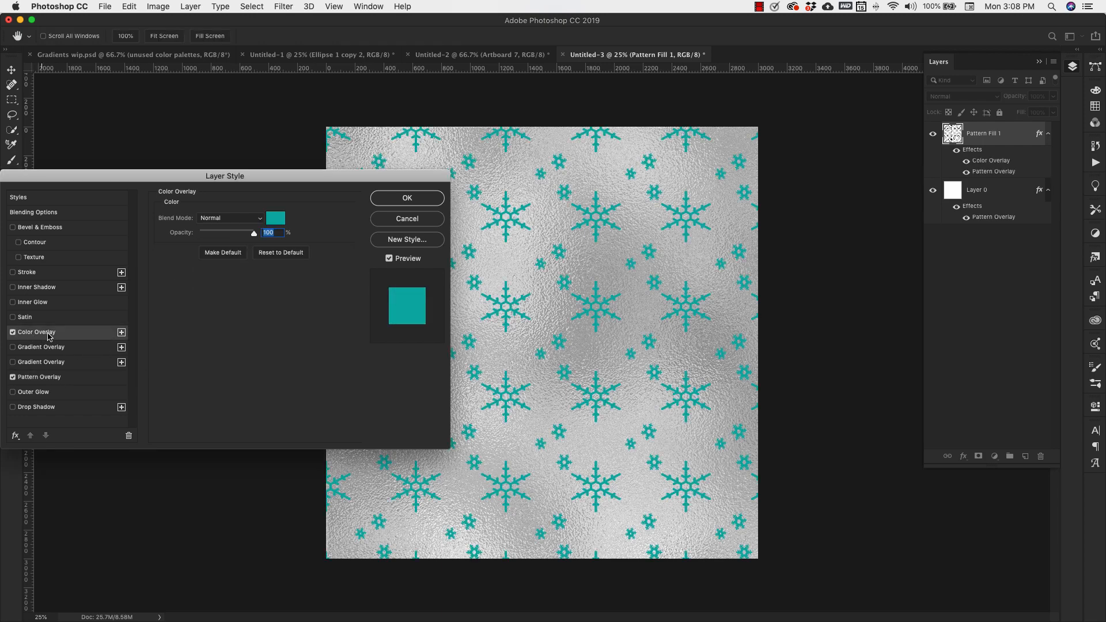
pyautogui.click(229, 218)
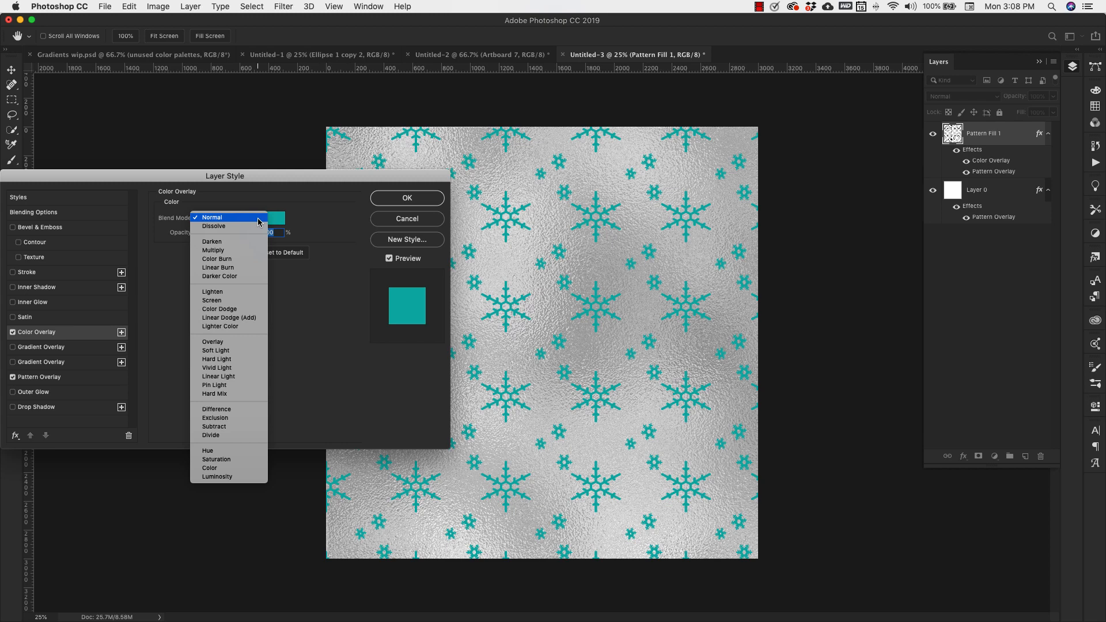
pyautogui.click(210, 468)
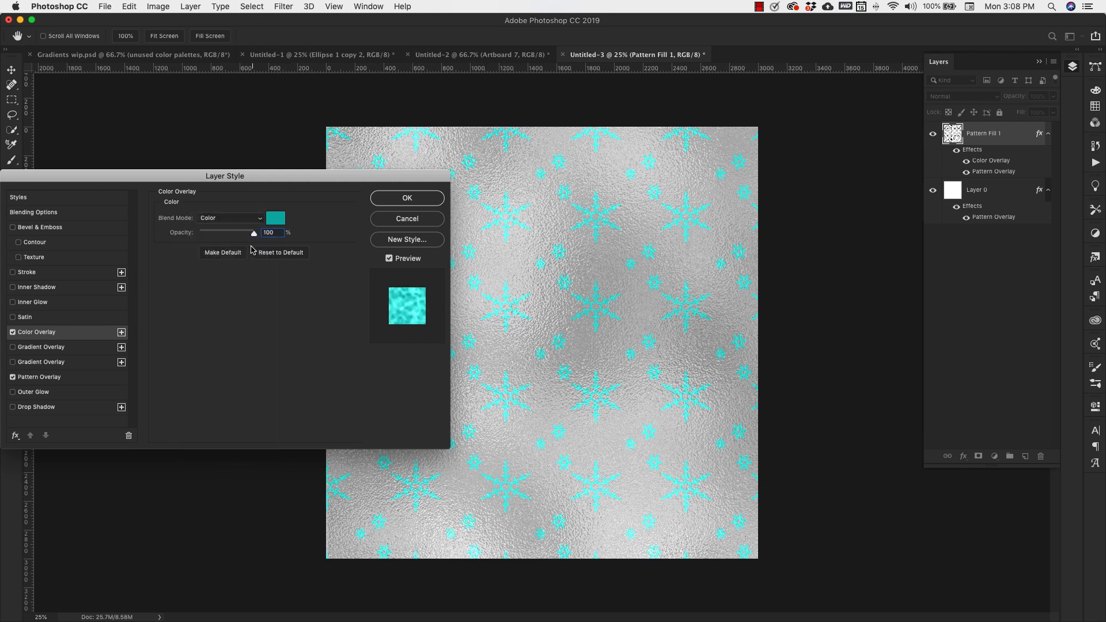
pyautogui.click(275, 218)
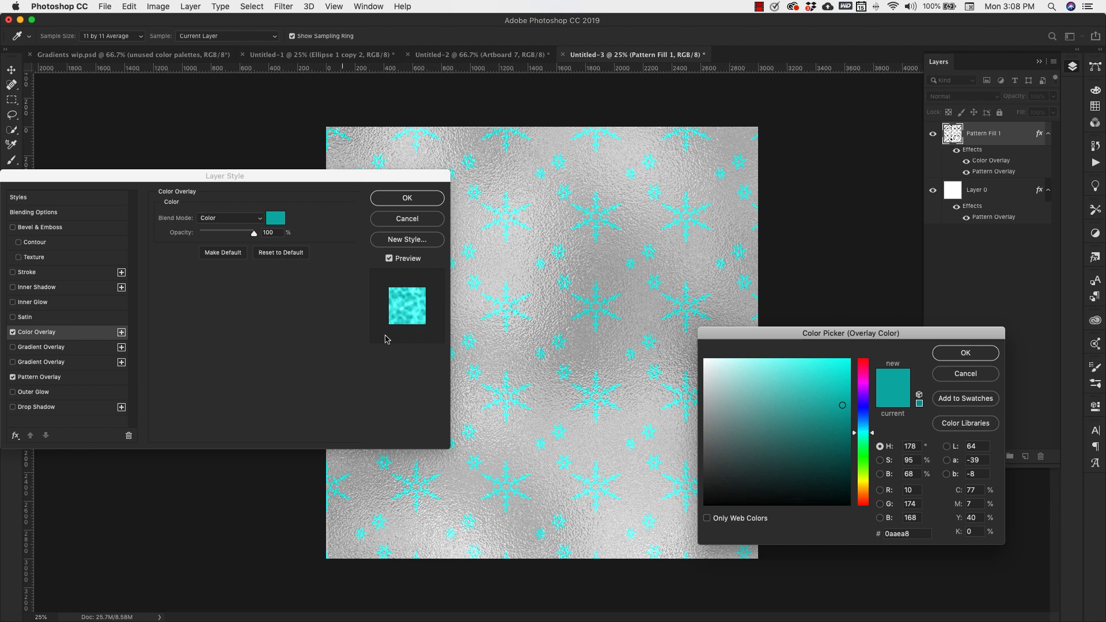
# Step: Tint the snowflakes #0a527f and set their foil Pattern Overlay to 25% scale
pyautogui.click(755, 385)
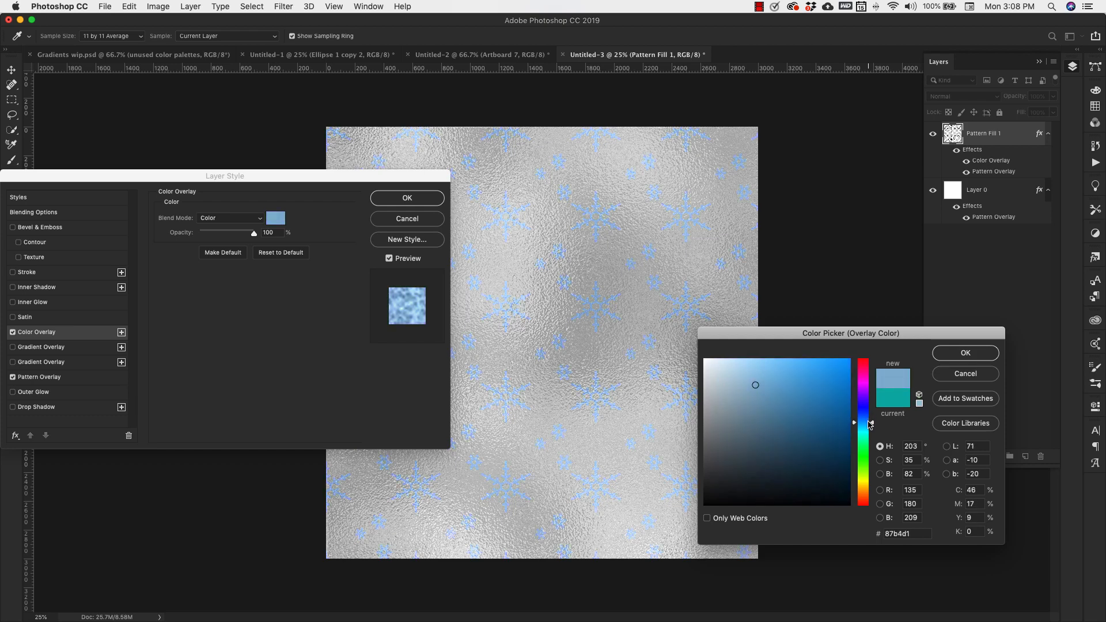
pyautogui.click(810, 429)
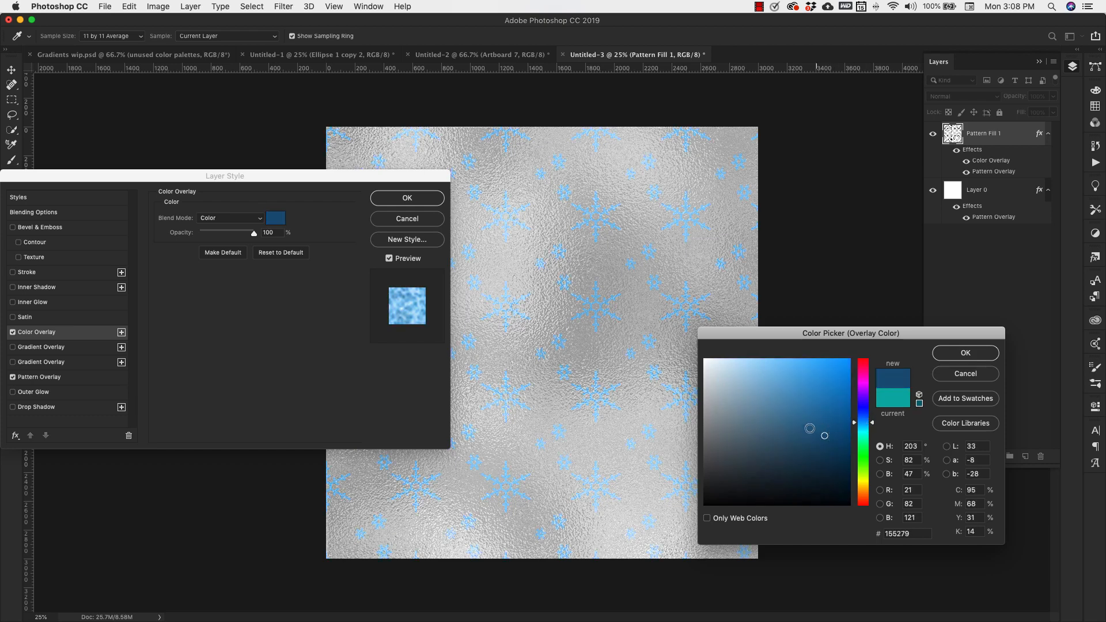
pyautogui.click(838, 436)
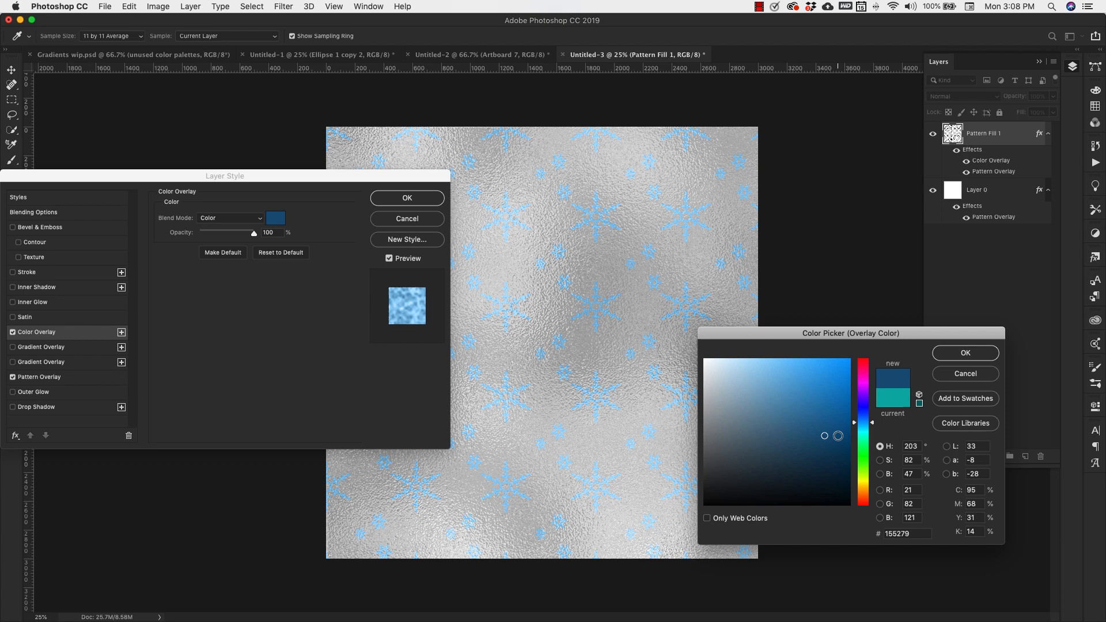
pyautogui.click(839, 432)
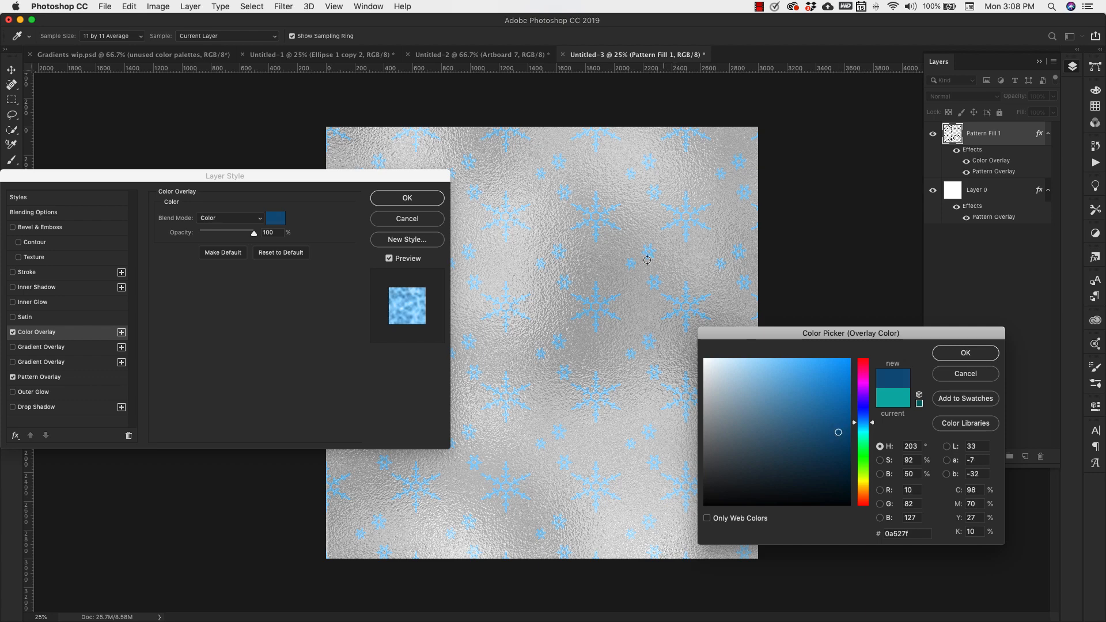
pyautogui.moveTo(585, 355)
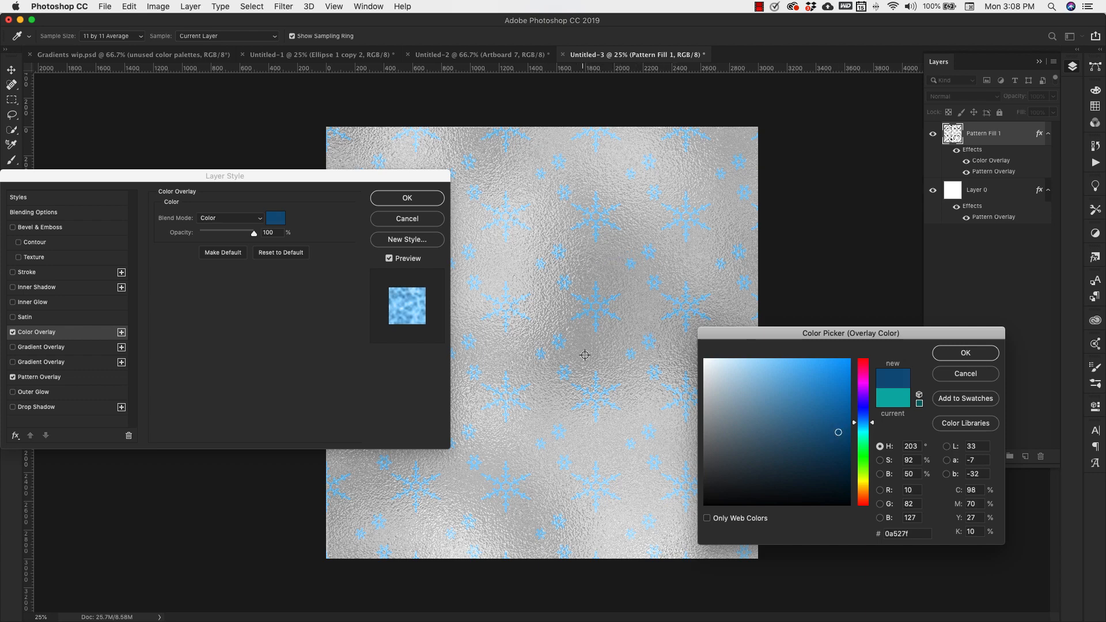
pyautogui.moveTo(669, 403)
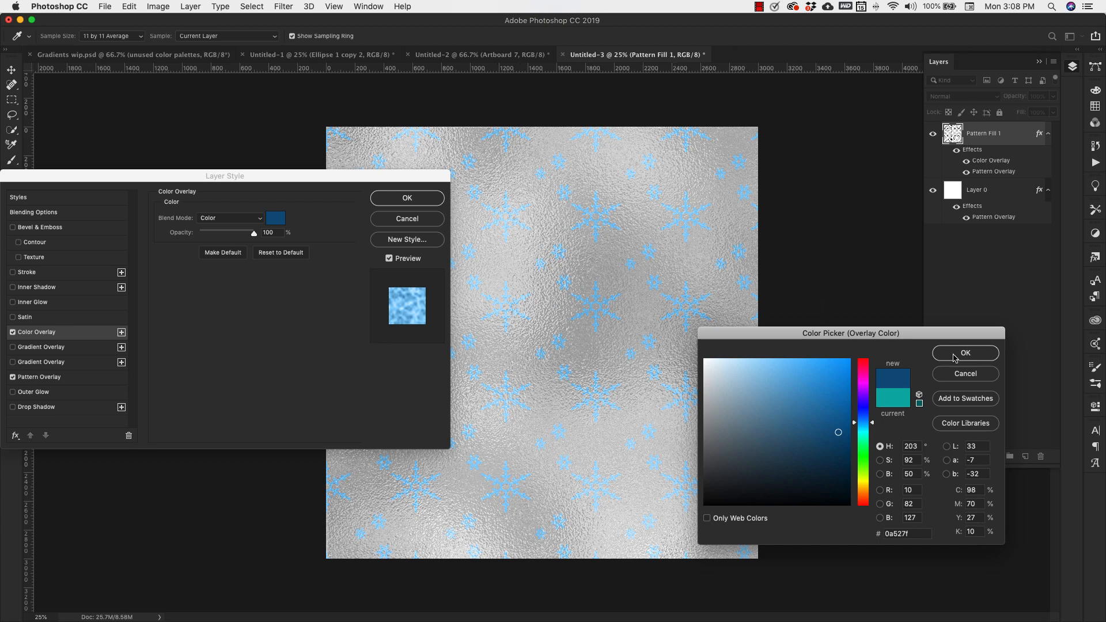
pyautogui.click(966, 353)
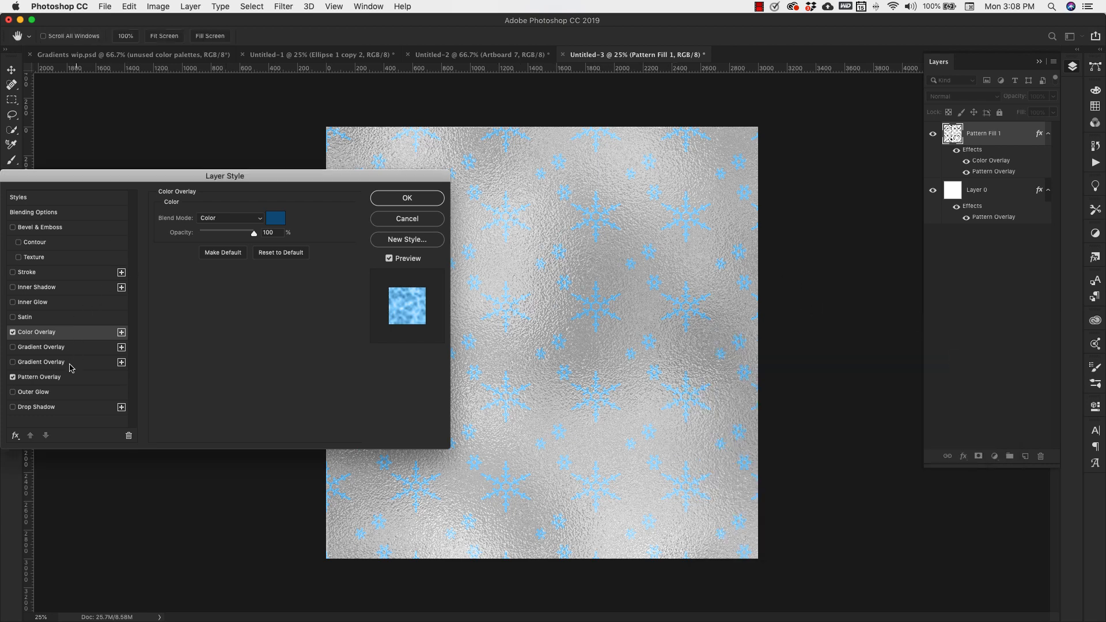
pyautogui.click(41, 377)
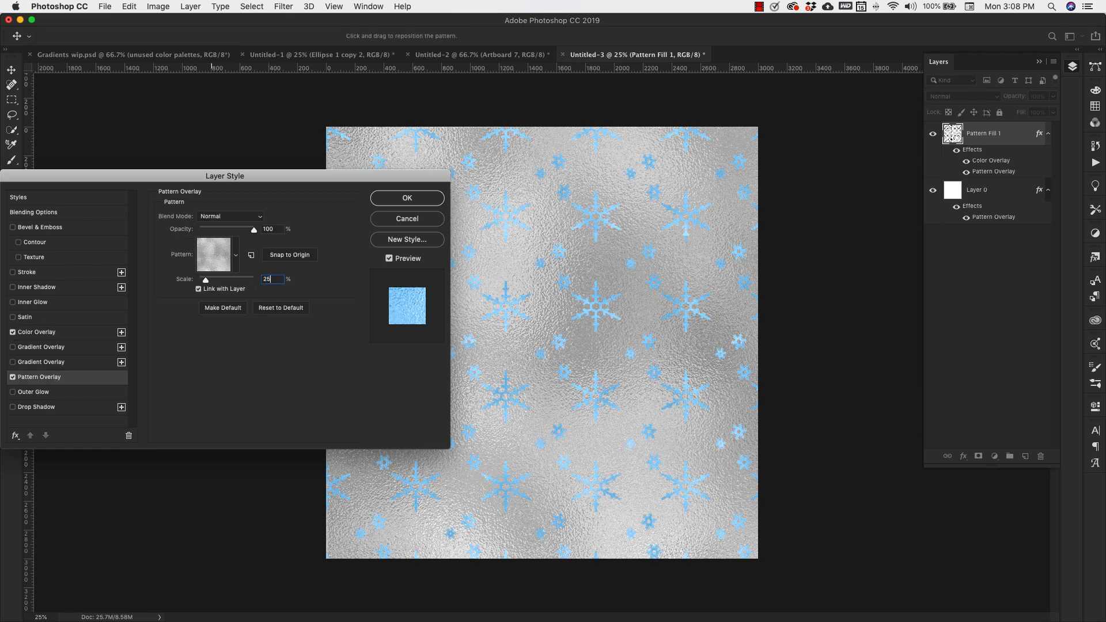
pyautogui.click(407, 198)
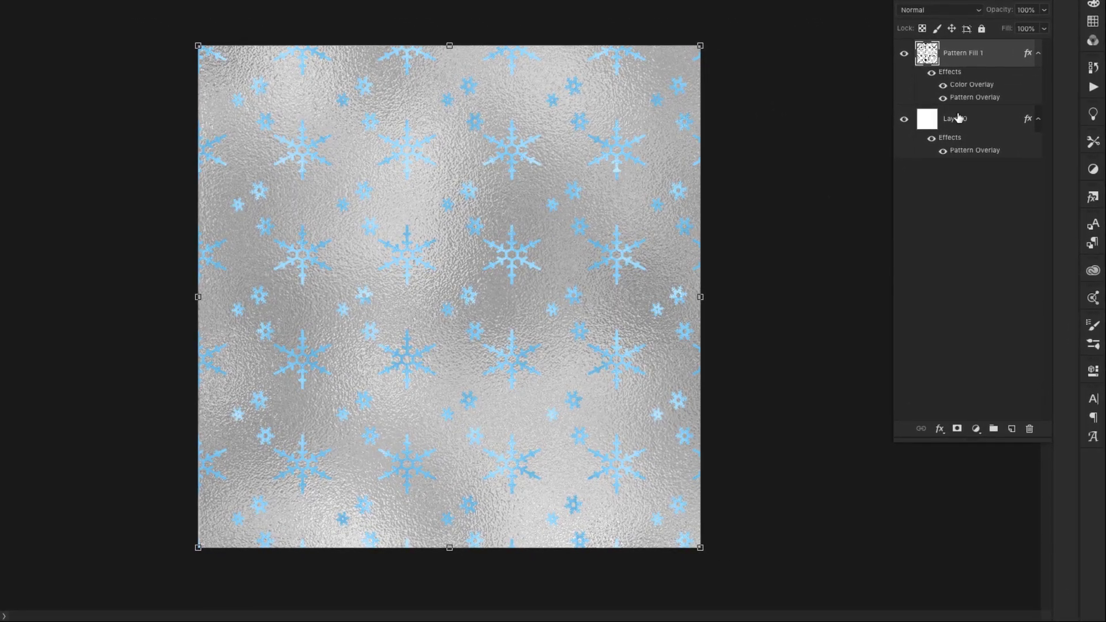
# Step: Add a colorized Hue/Saturation layer above Layer 0, shifting the hue toward icy blue
pyautogui.click(955, 119)
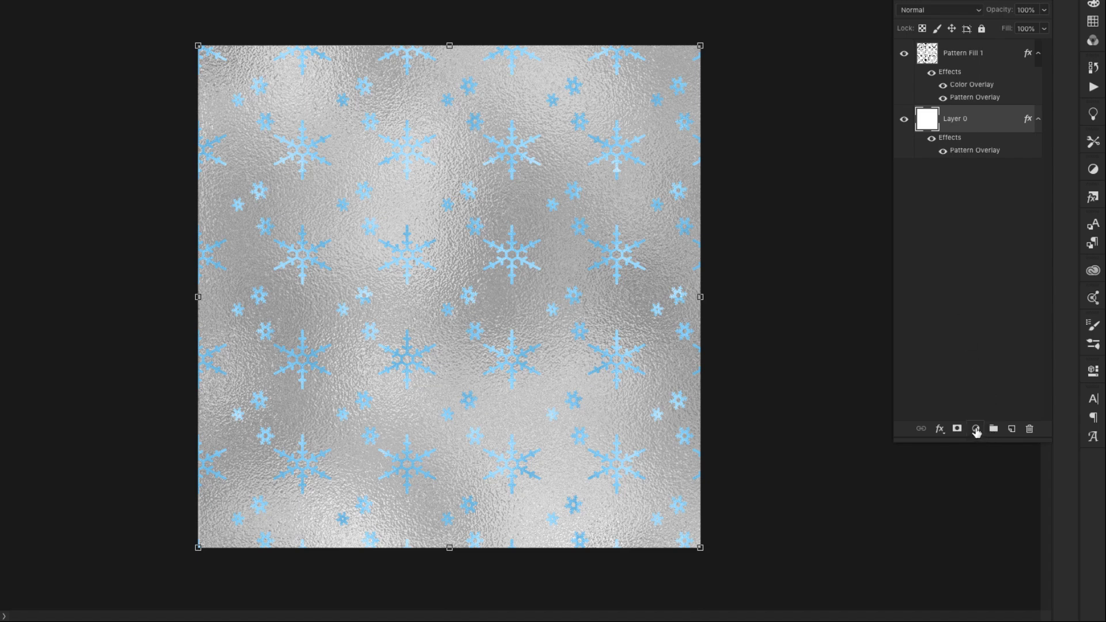
pyautogui.click(976, 428)
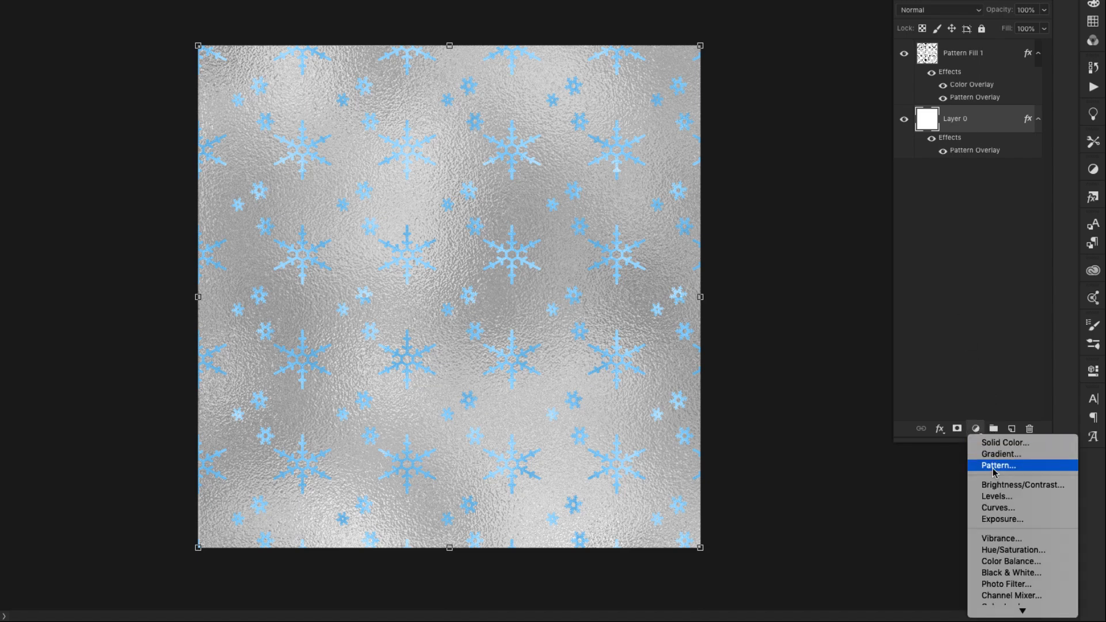
pyautogui.click(1016, 550)
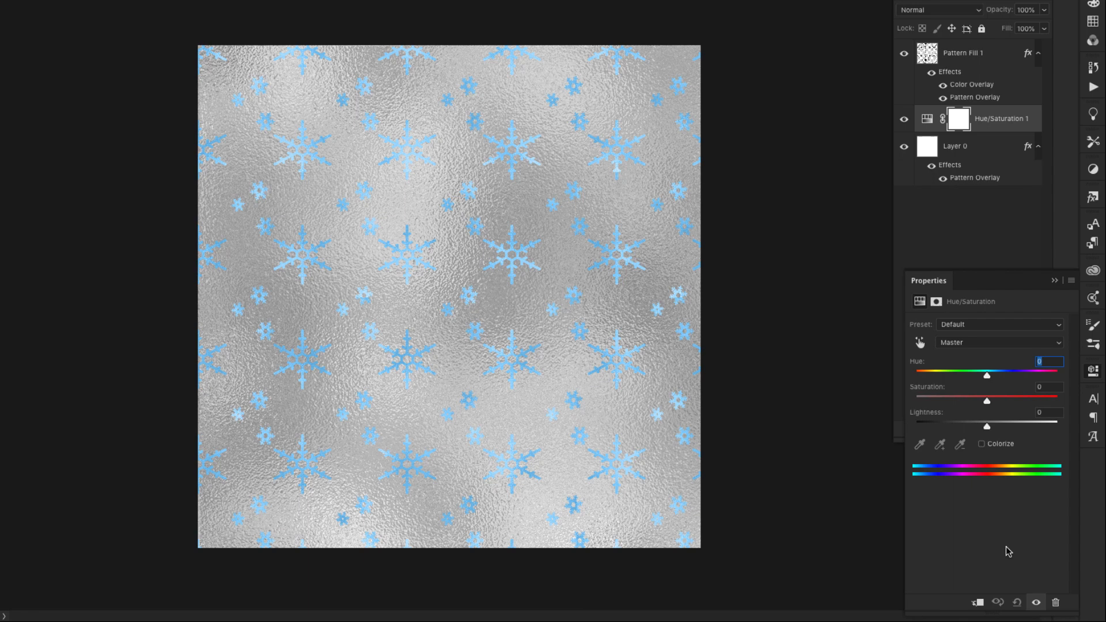
pyautogui.moveTo(987, 375); pyautogui.dragTo(993, 375)
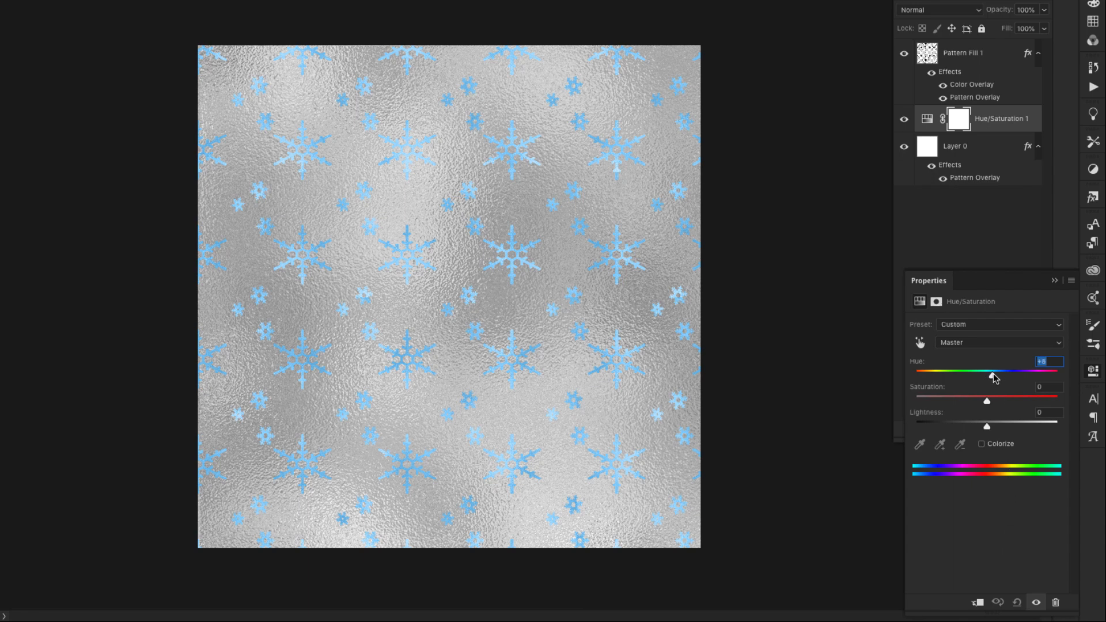
pyautogui.moveTo(993, 375); pyautogui.dragTo(1000, 375)
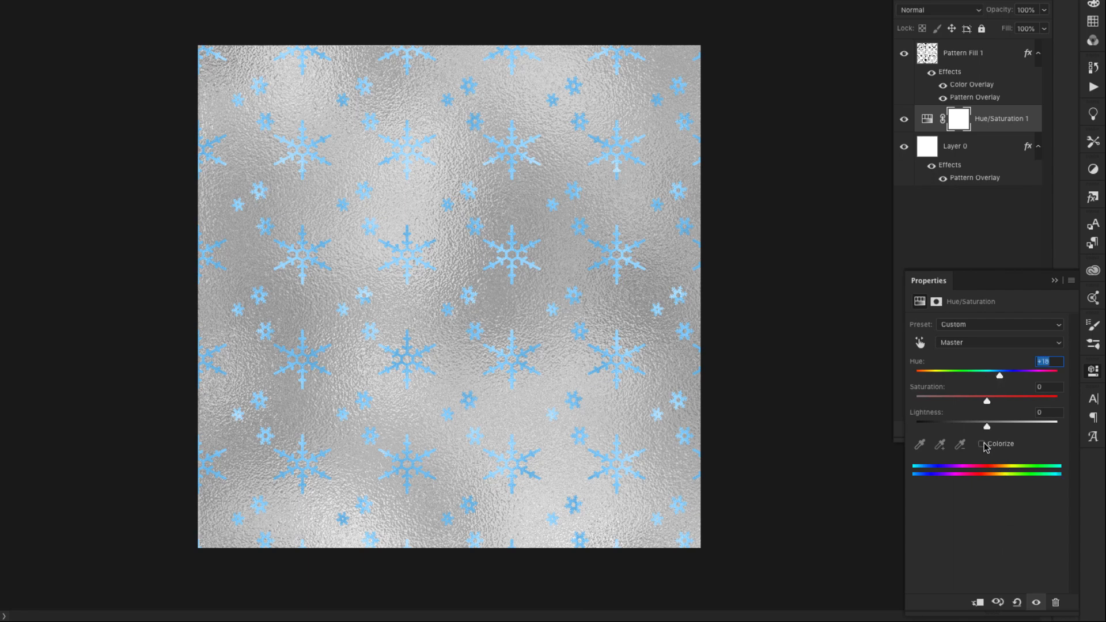
pyautogui.click(982, 443)
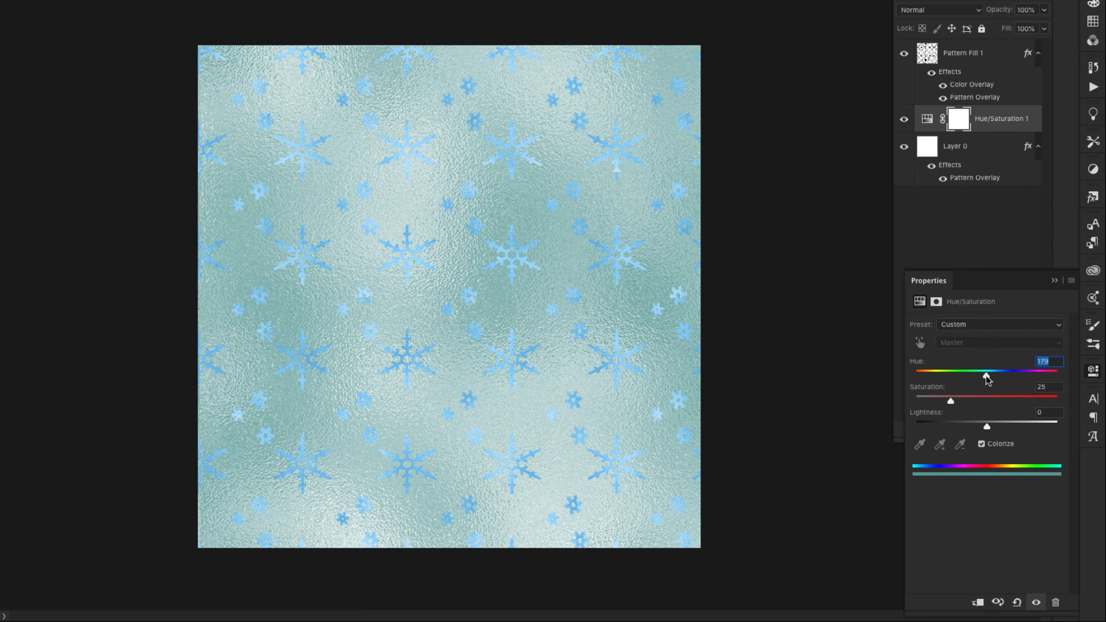
pyautogui.moveTo(987, 372); pyautogui.dragTo(961, 372)
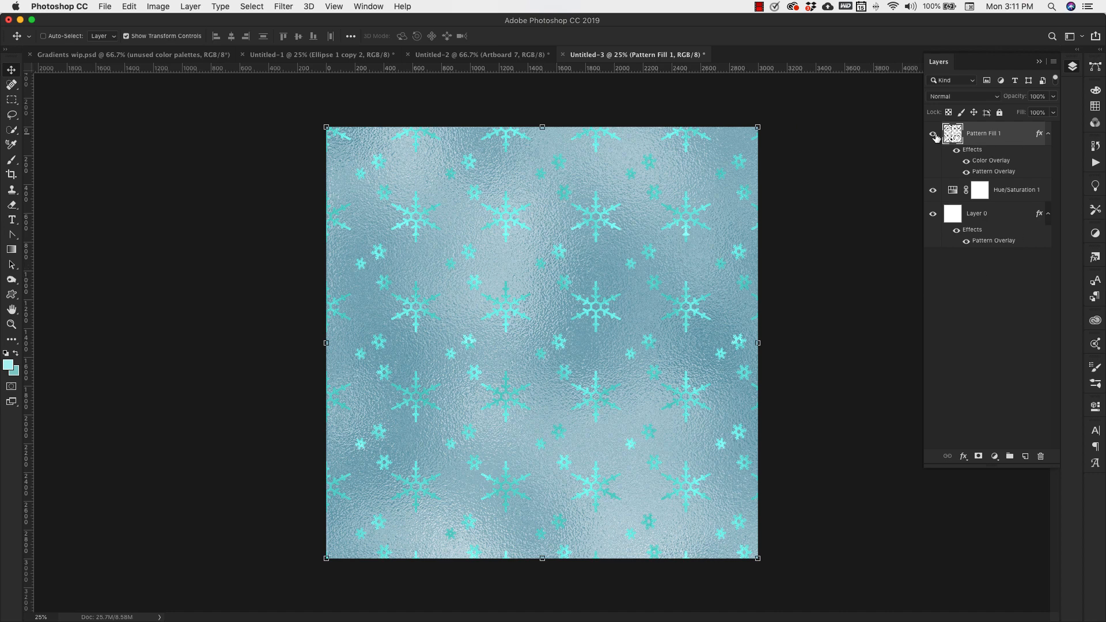
# Step: Hide the snowflake and Hue/Saturation layers, then add a black polka-dot Pattern Fill
pyautogui.click(933, 133)
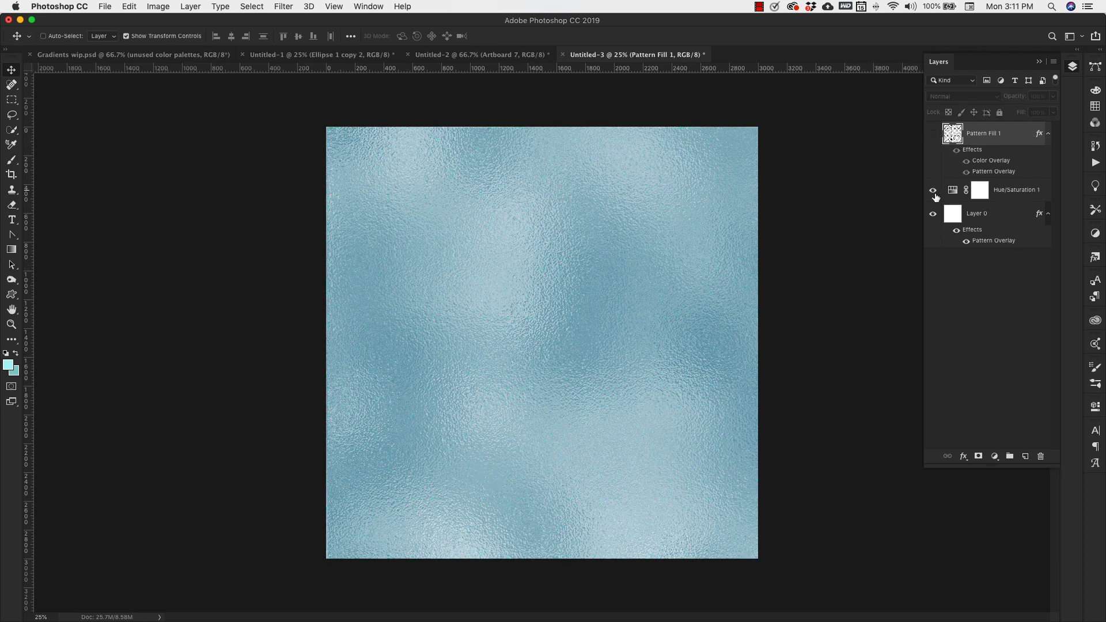
pyautogui.click(933, 190)
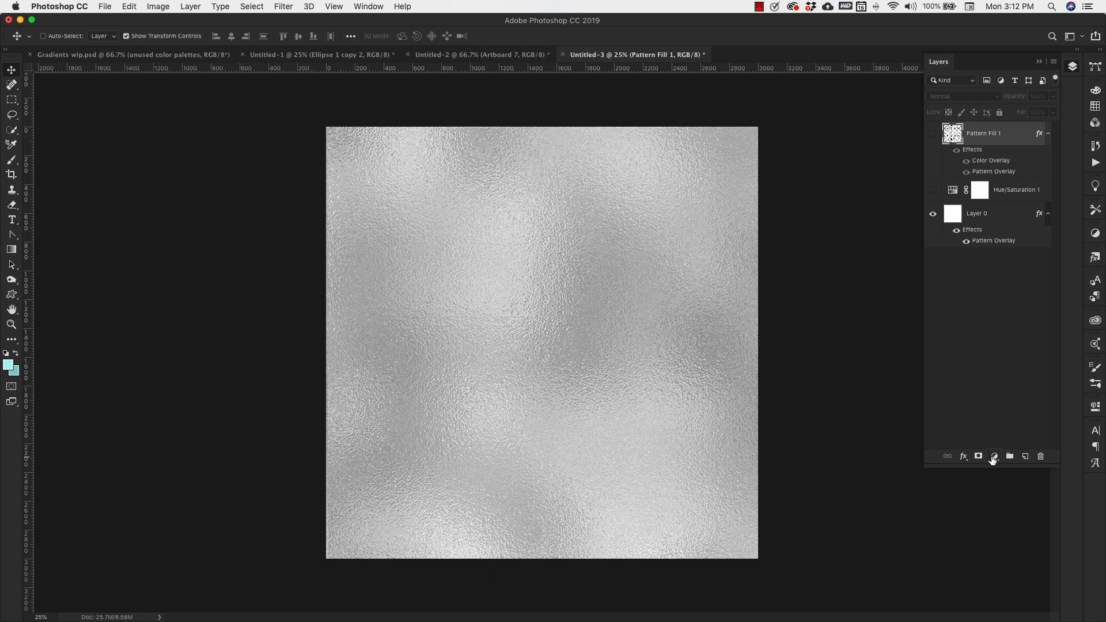
pyautogui.click(995, 456)
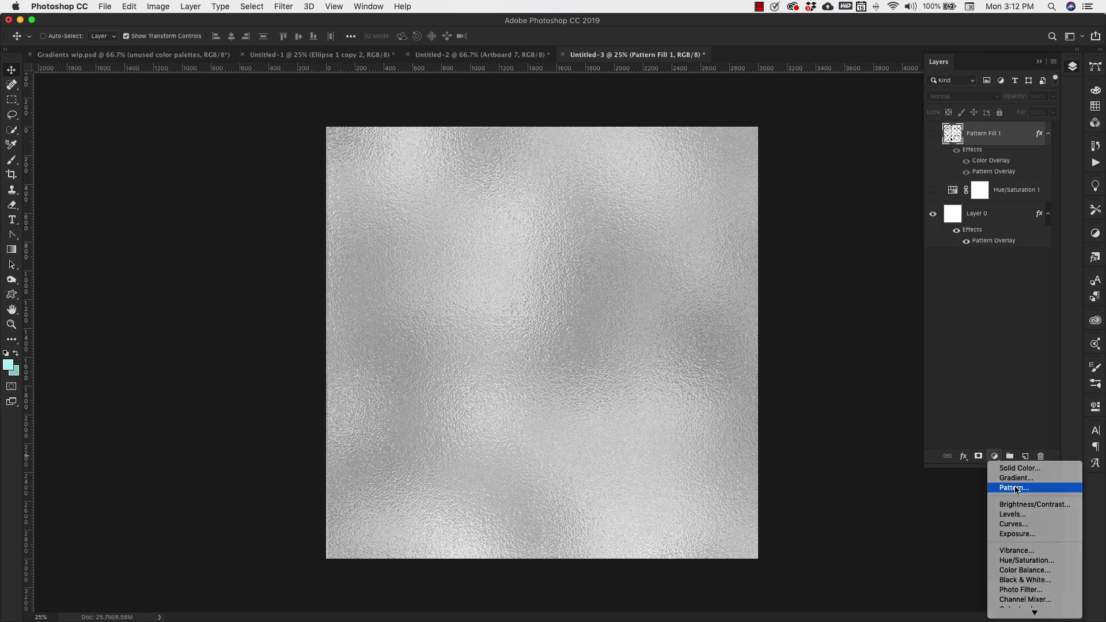
pyautogui.click(1013, 488)
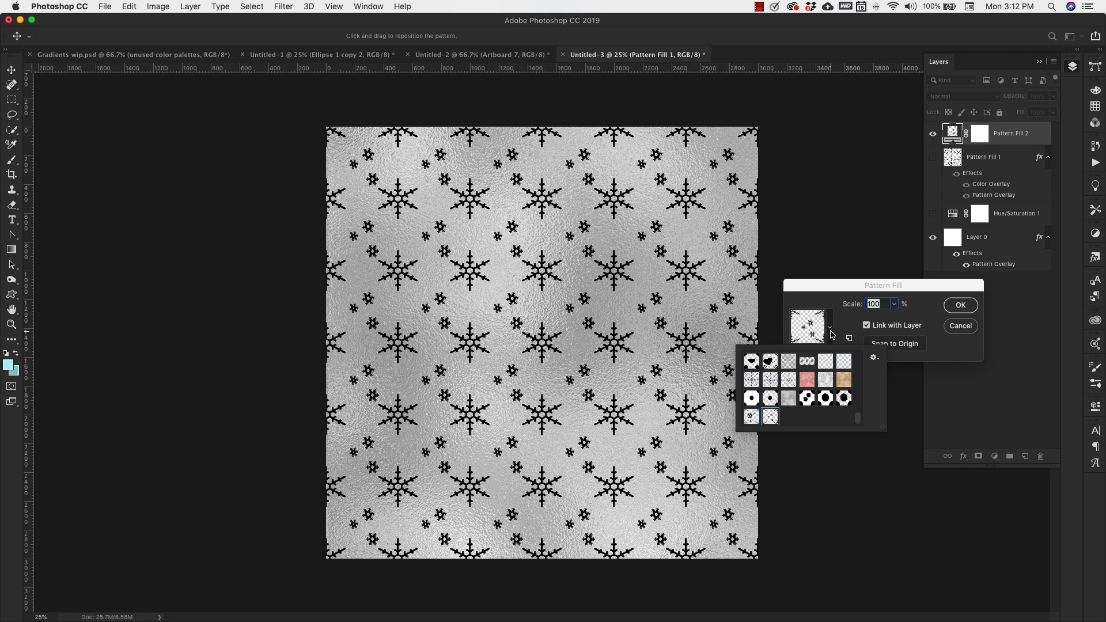
pyautogui.click(844, 397)
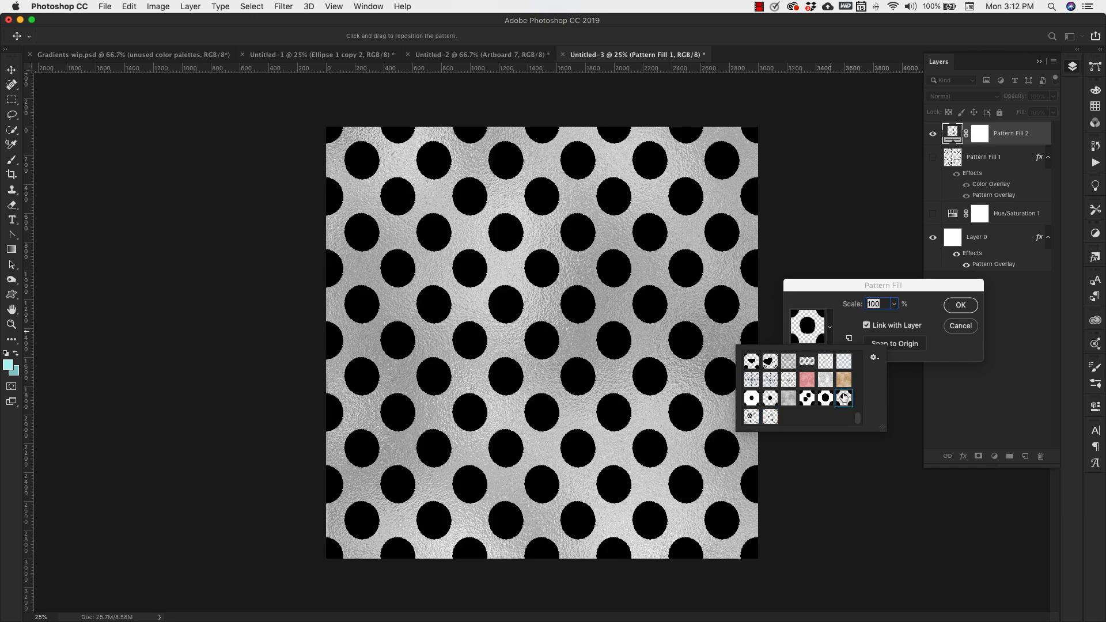
pyautogui.click(844, 398)
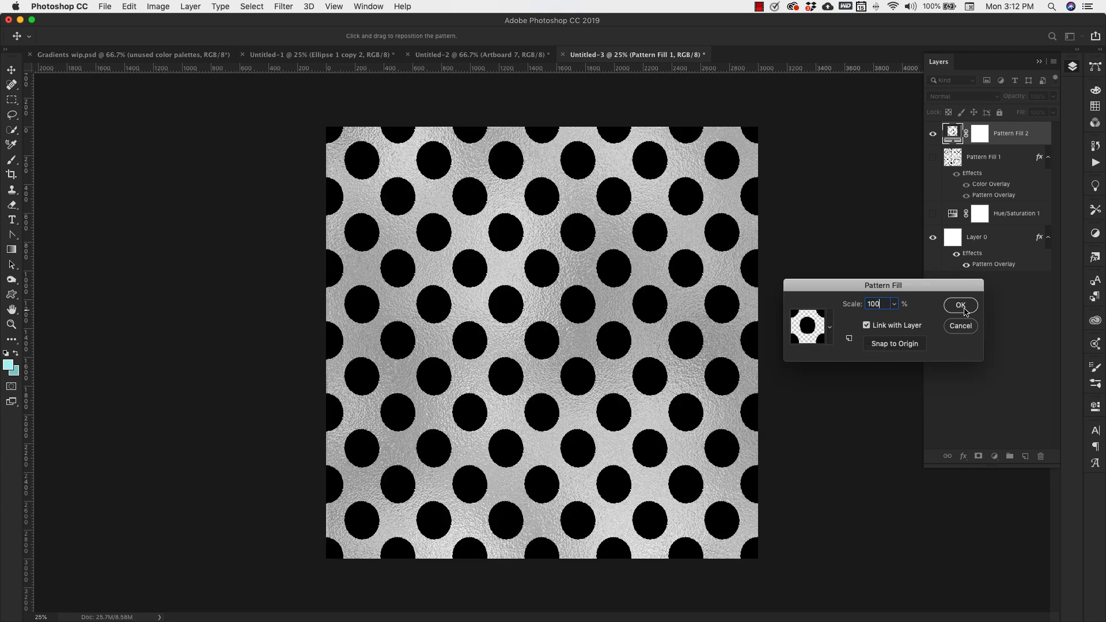
pyautogui.click(961, 305)
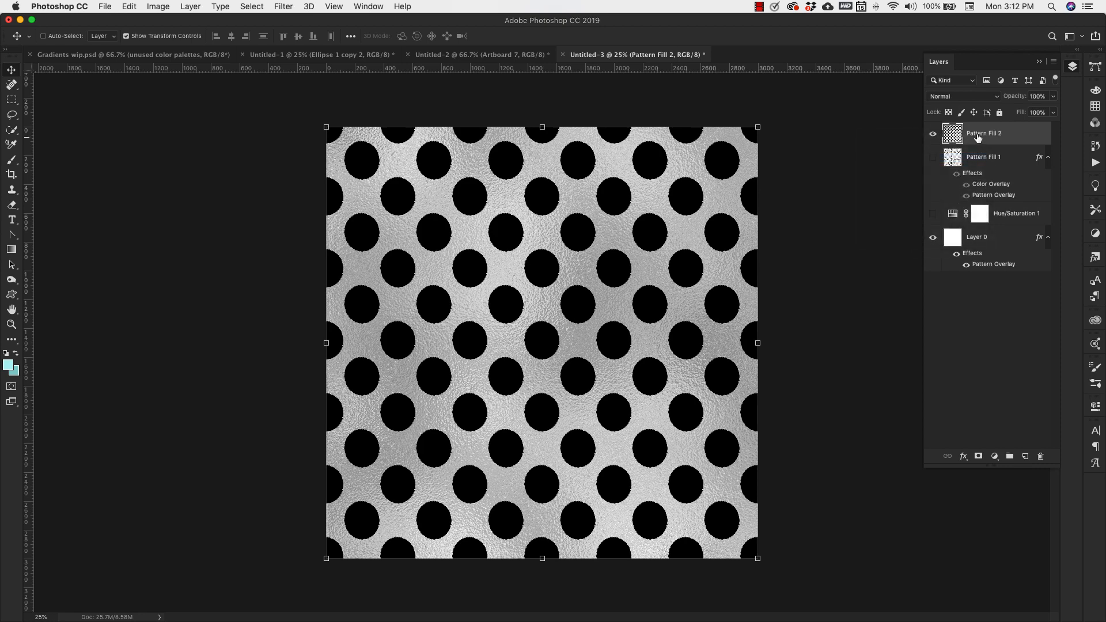
# Step: Give Pattern Fill 2's dots a pink foil Pattern Overlay at 100% scale
pyautogui.doubleClick(1001, 133)
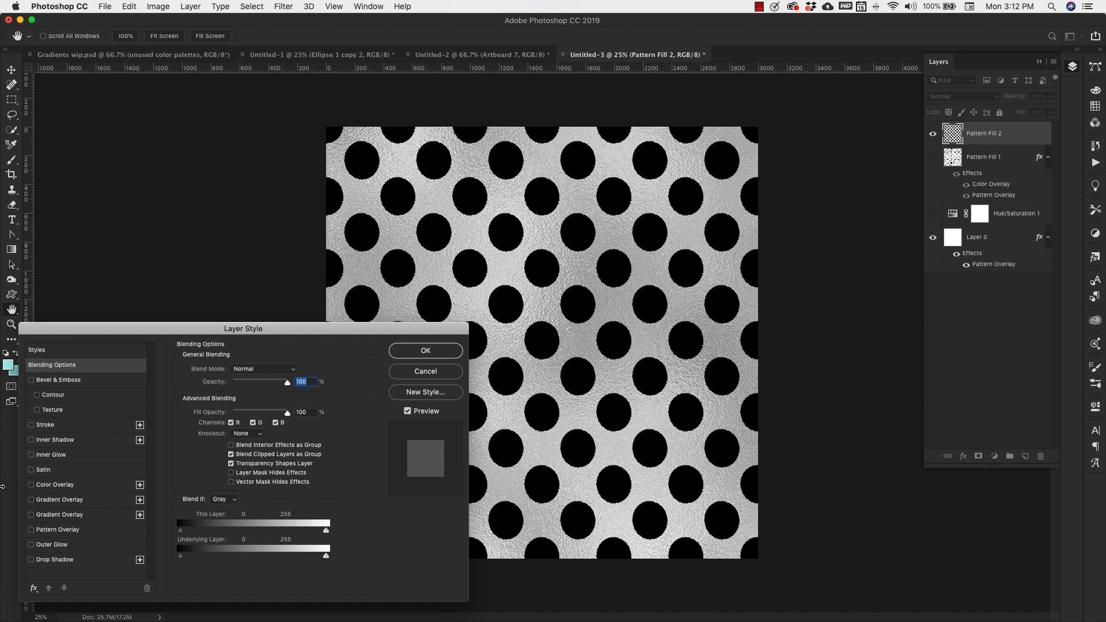
pyautogui.click(31, 530)
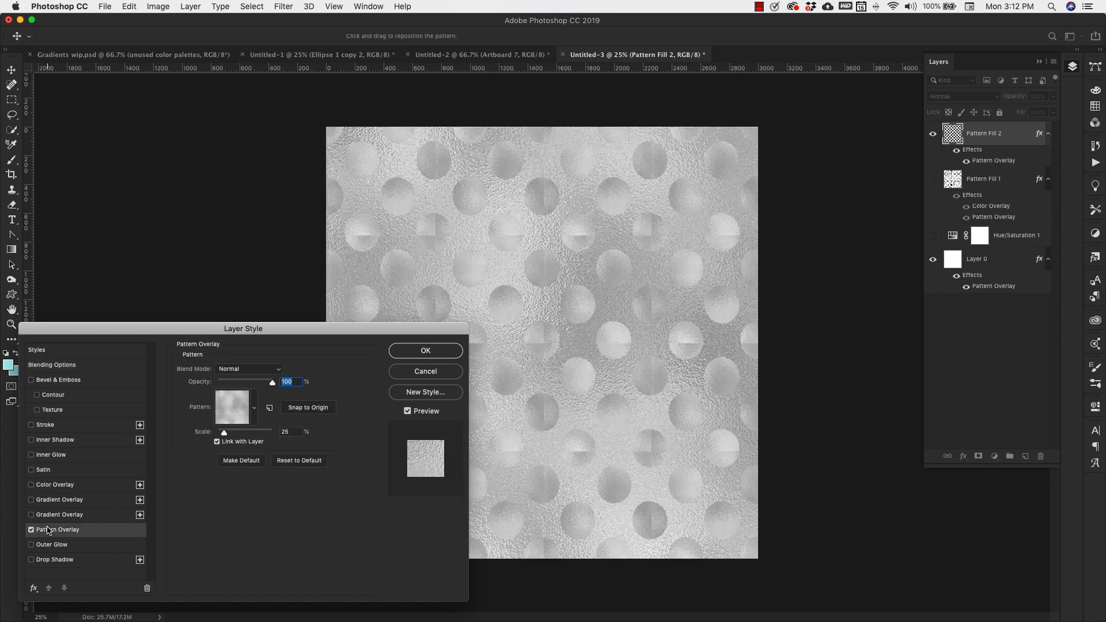
pyautogui.click(253, 408)
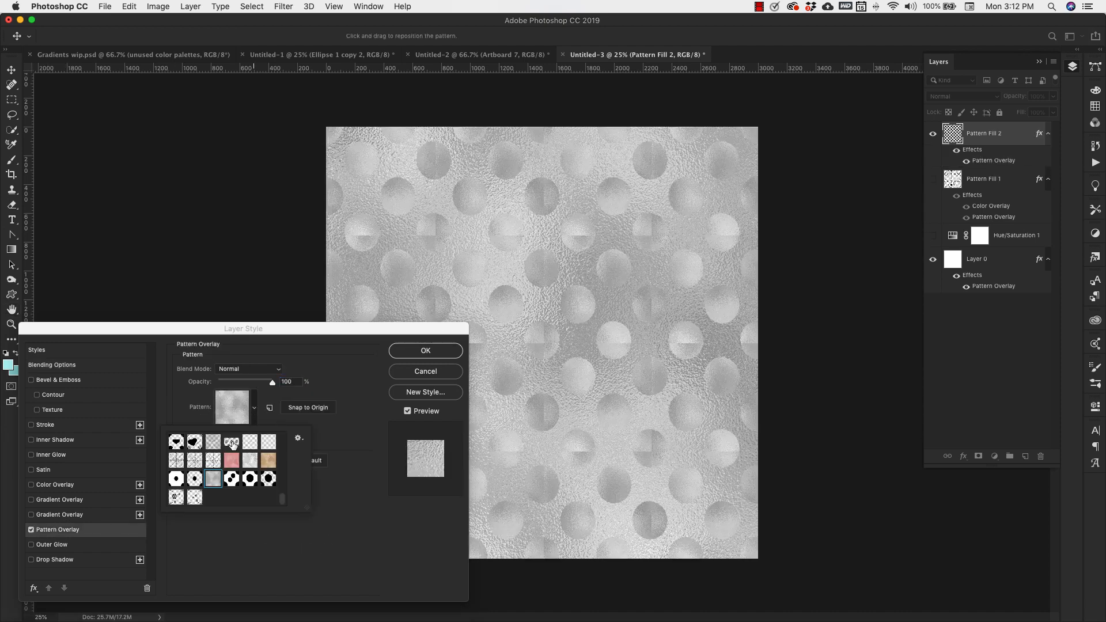
pyautogui.click(232, 460)
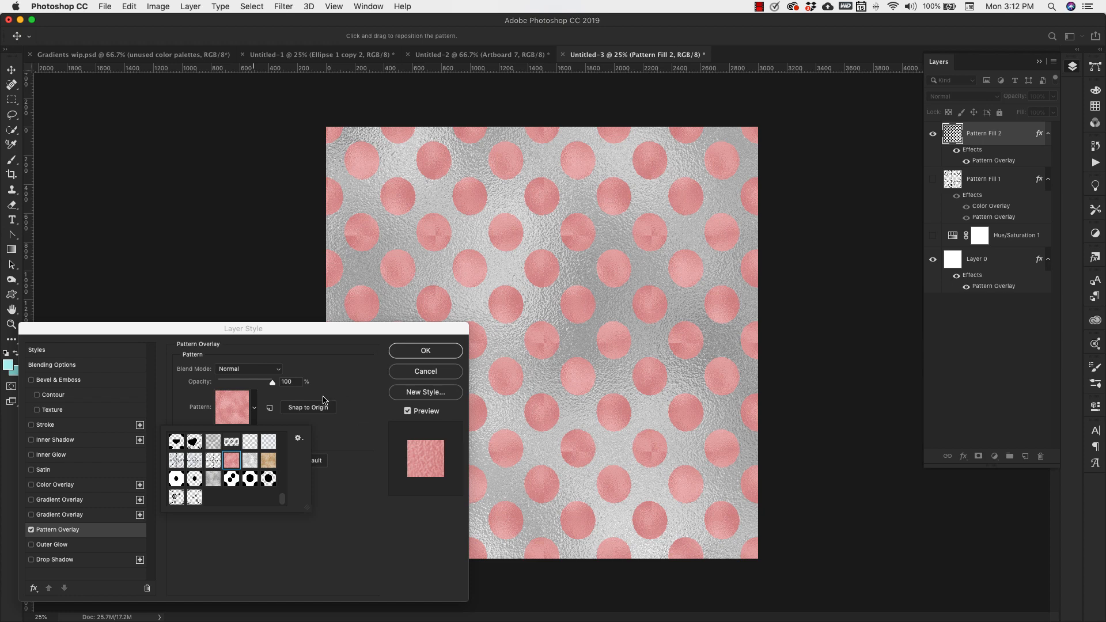
pyautogui.click(231, 407)
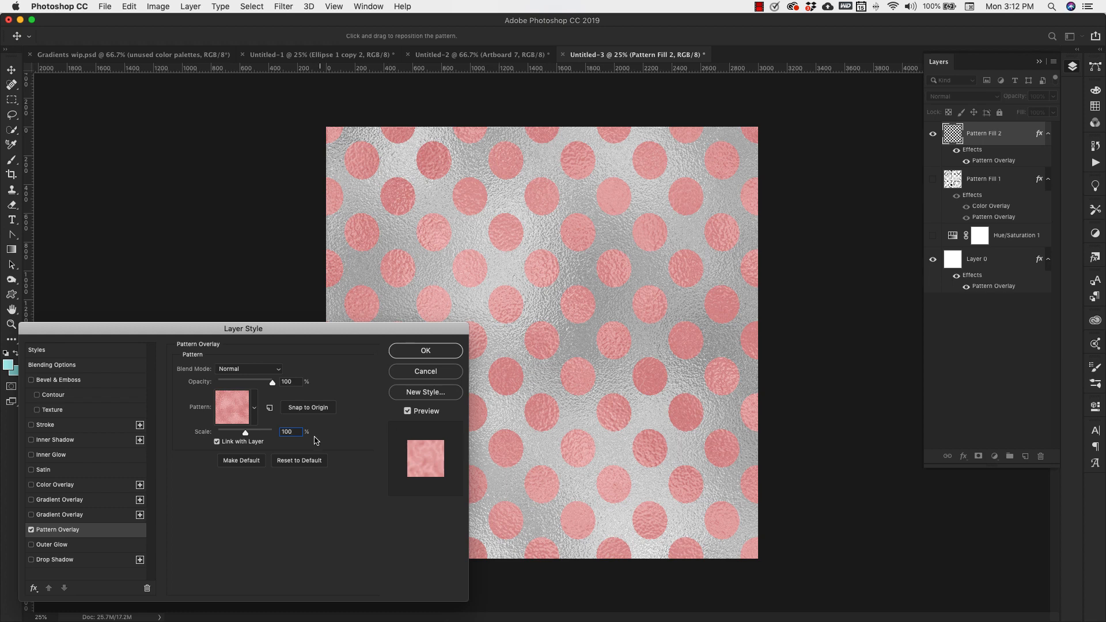
pyautogui.click(426, 351)
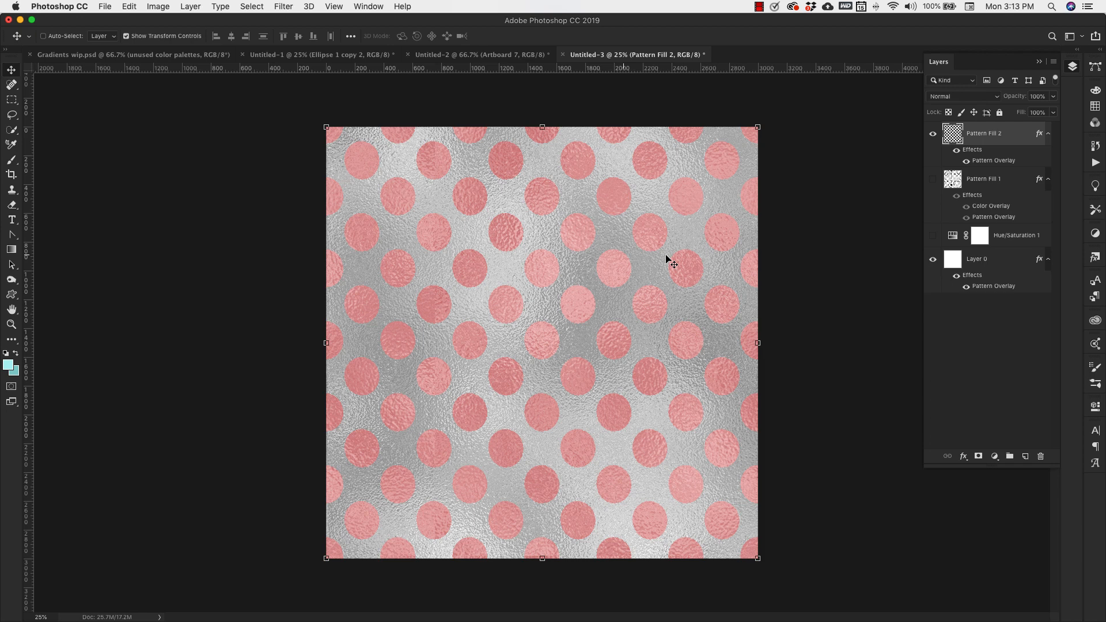
pyautogui.moveTo(800, 186)
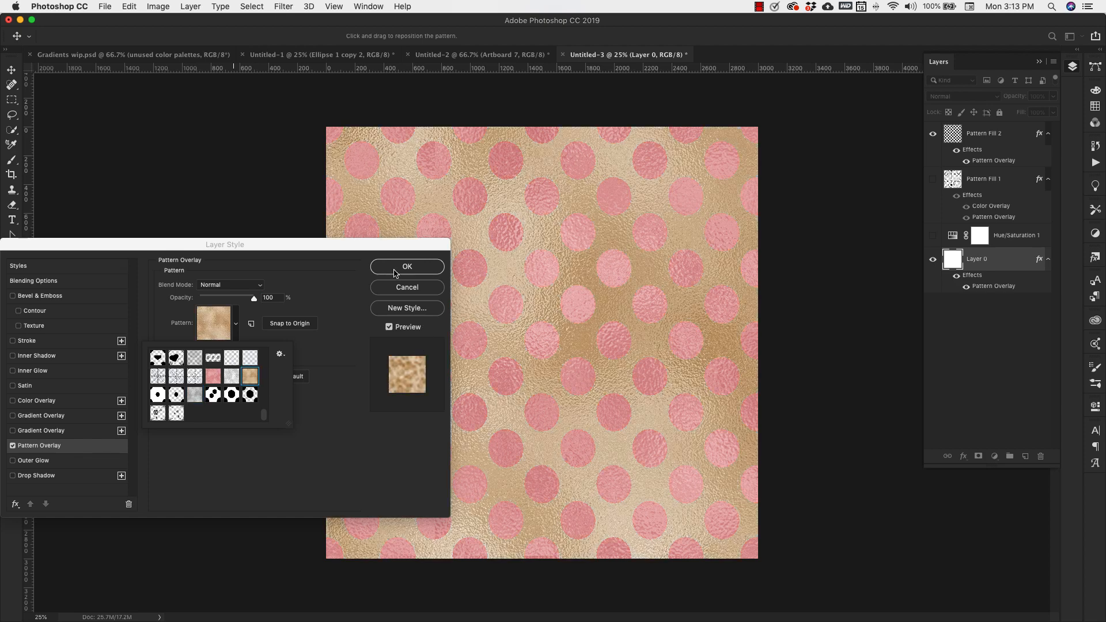
# Step: Confirm the gold foil Pattern Overlay on Layer 0, then click in the Layers panel
pyautogui.click(407, 267)
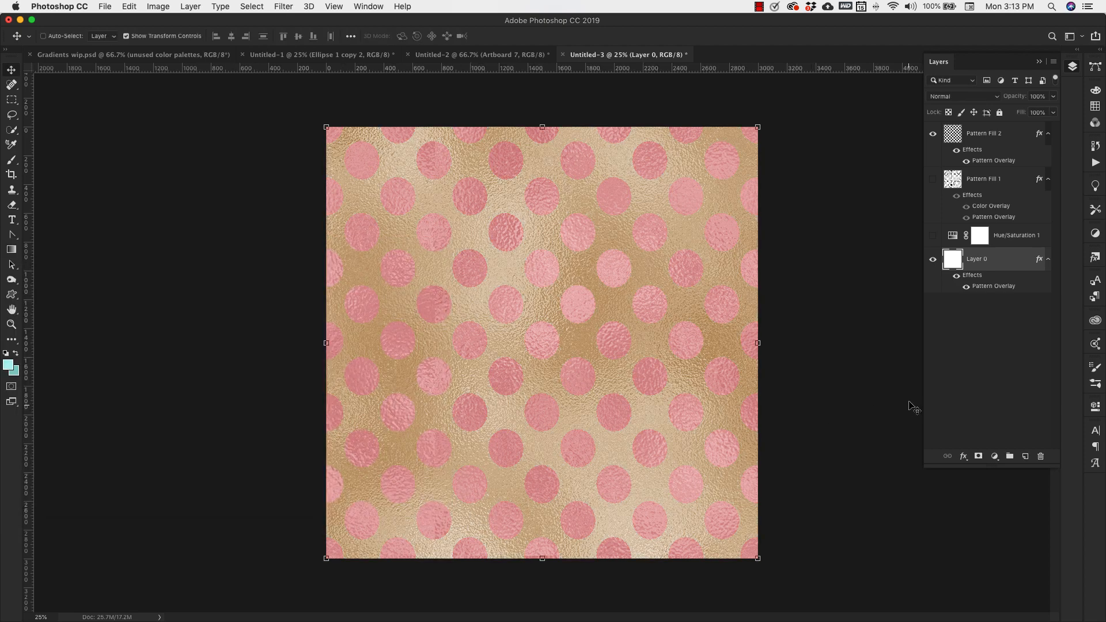
pyautogui.click(933, 236)
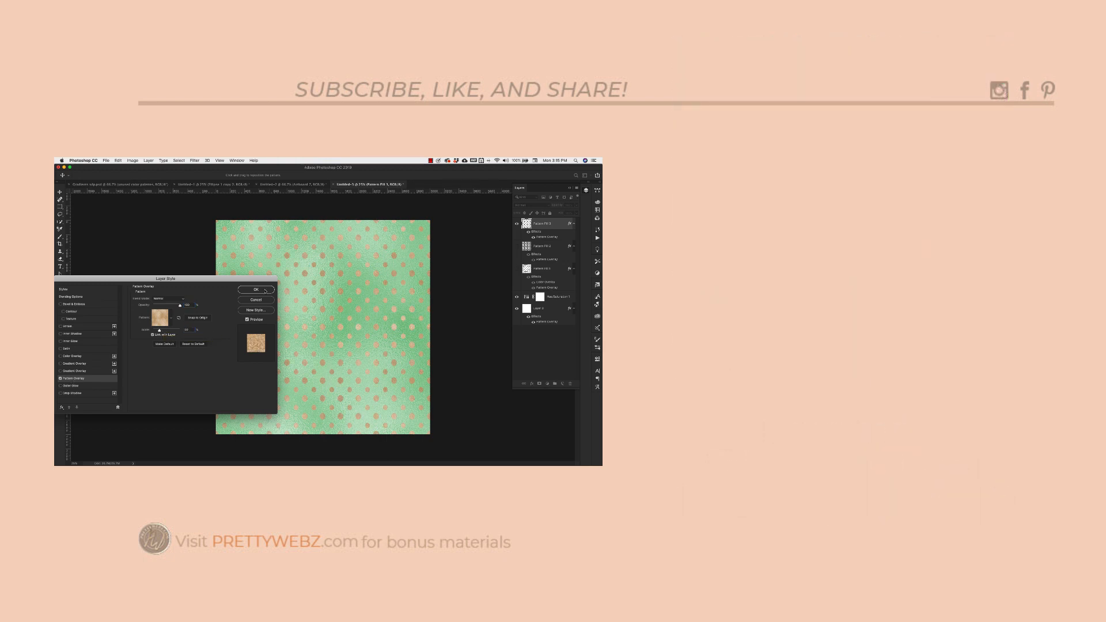
pyautogui.click(256, 290)
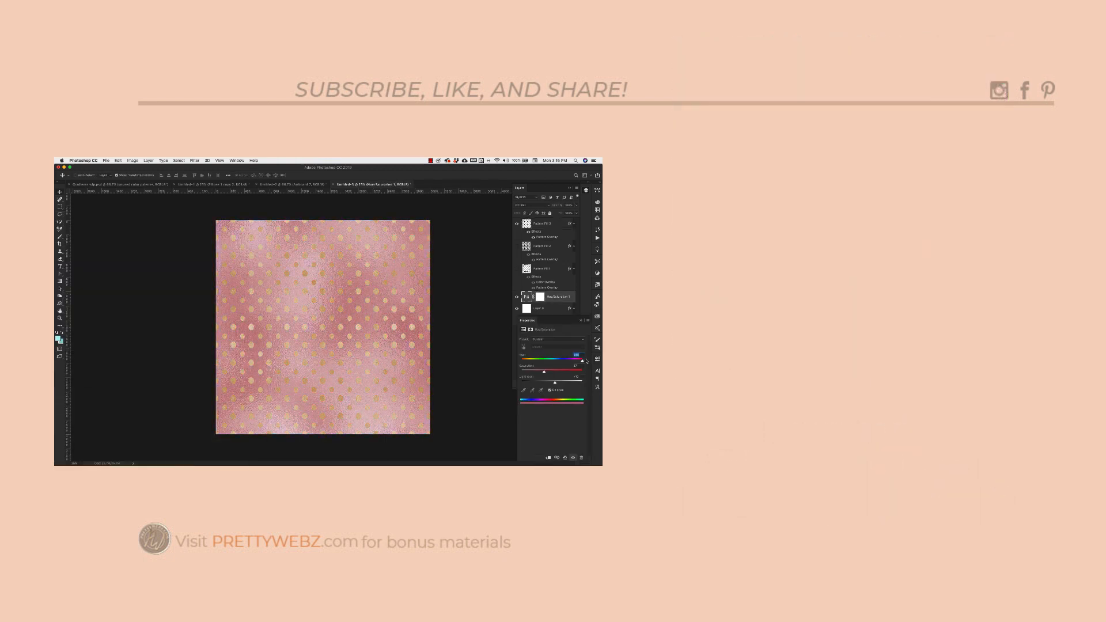